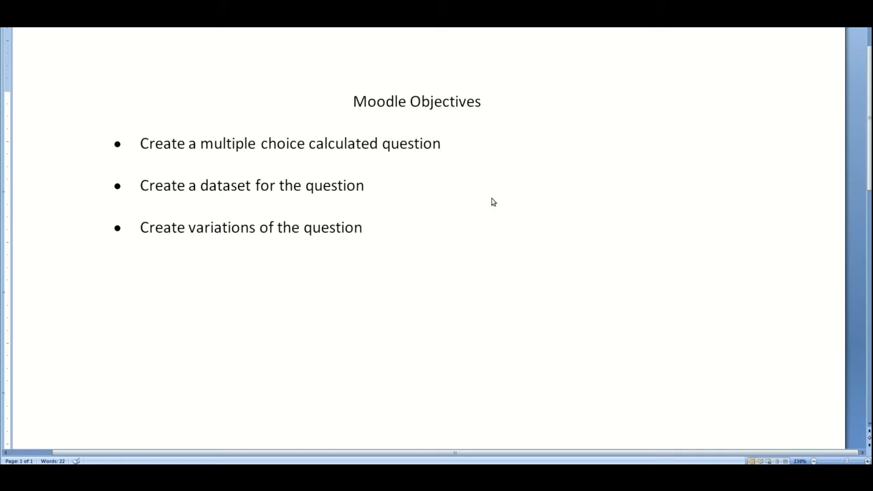
- Open the ENGL5000 Experimental course's question bank from the Administration block
{"action": "left_click", "coordinate": [363, 227]}
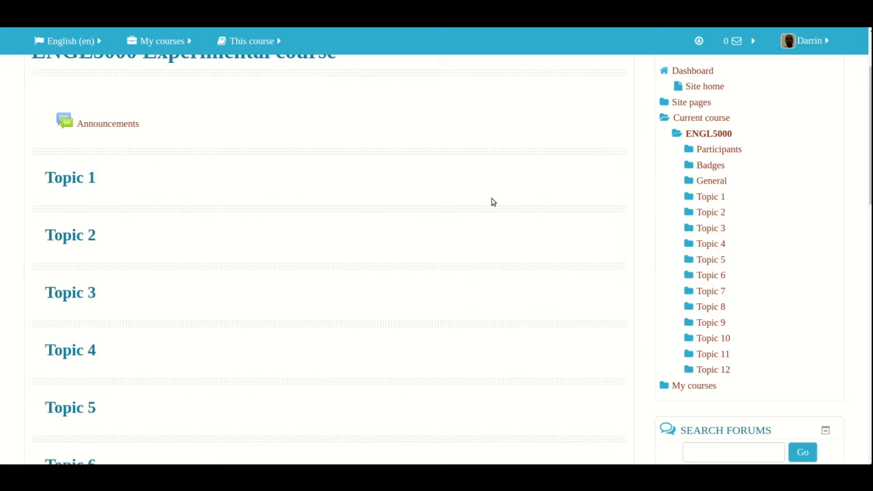
{"action": "scroll", "scroll_direction": "down", "scroll_amount": 3}
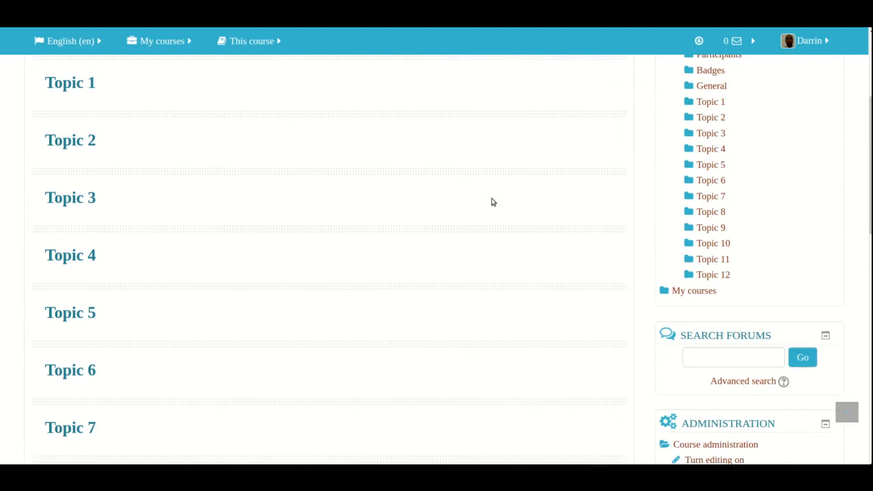
{"action": "scroll", "scroll_direction": "down", "scroll_amount": 3}
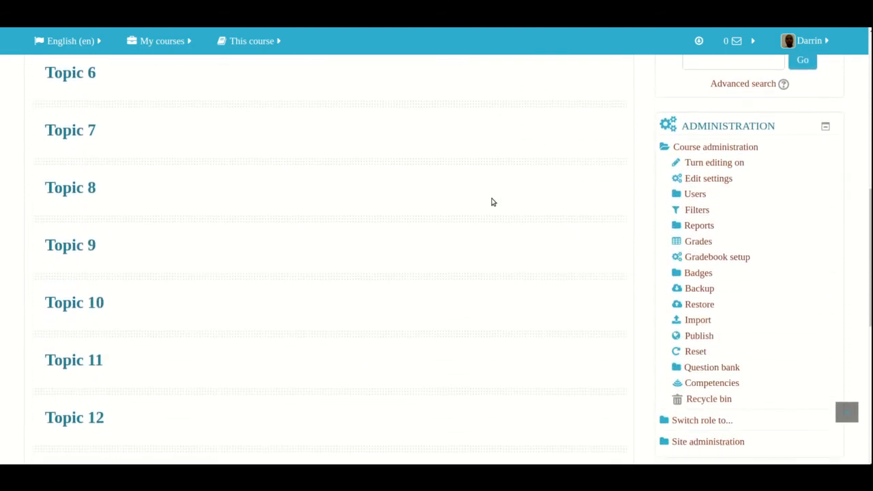
{"action": "scroll", "scroll_direction": "down", "scroll_amount": 3}
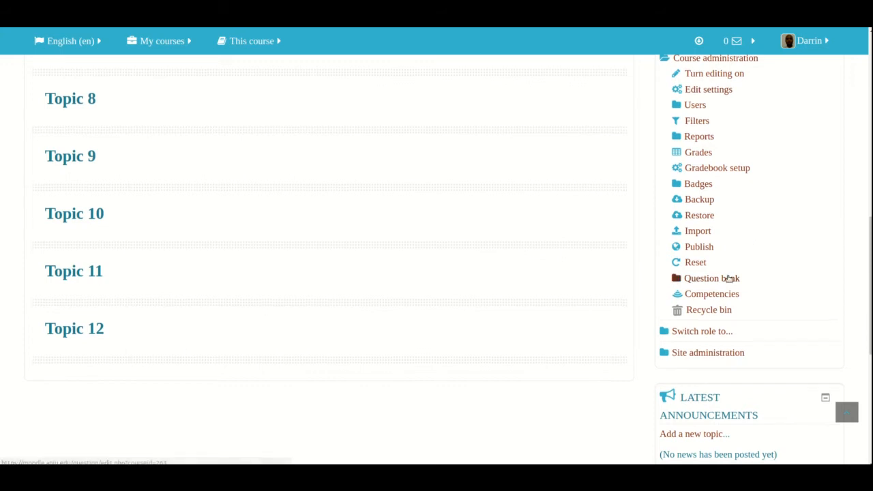
{"action": "left_click", "coordinate": [712, 279]}
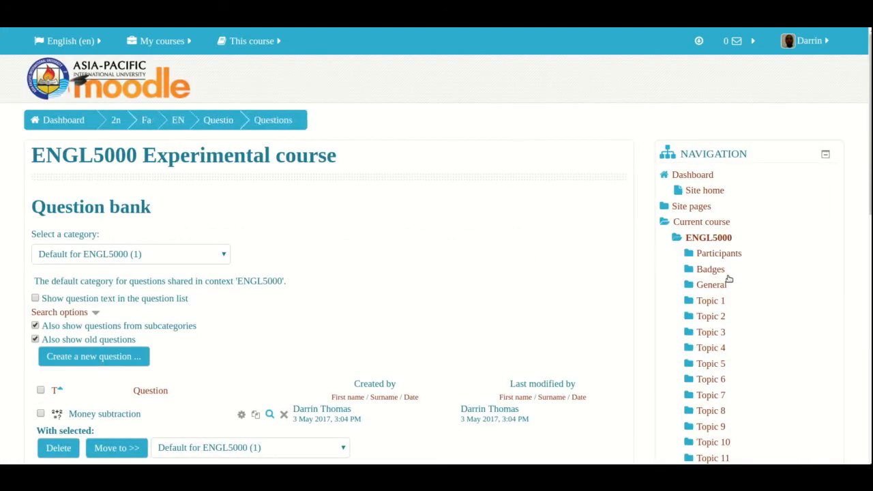
{"action": "scroll", "scroll_direction": "down", "scroll_amount": 3}
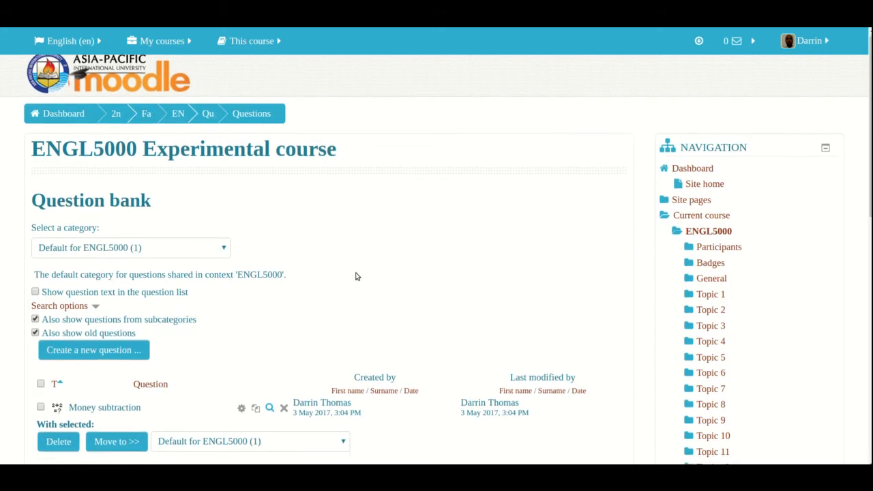
{"action": "scroll", "scroll_direction": "down", "scroll_amount": 3}
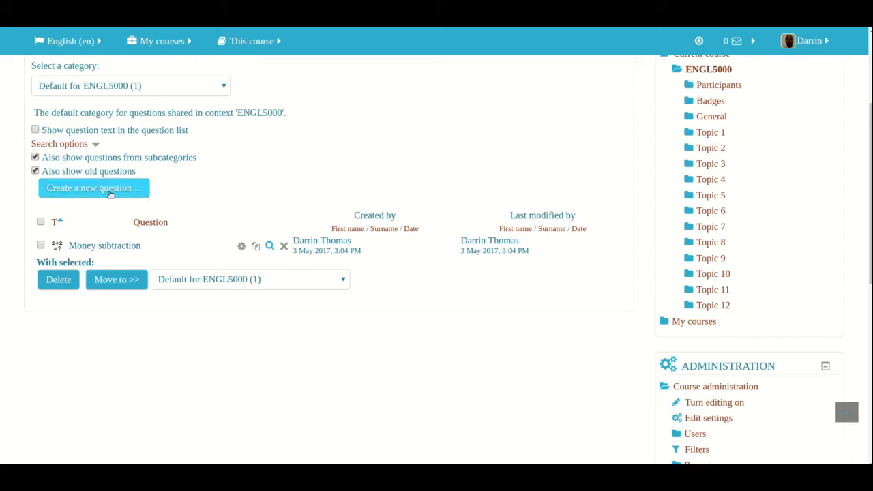
- Create a new question of type Calculated multichoice, opening its blank form
{"action": "left_click", "coordinate": [93, 189]}
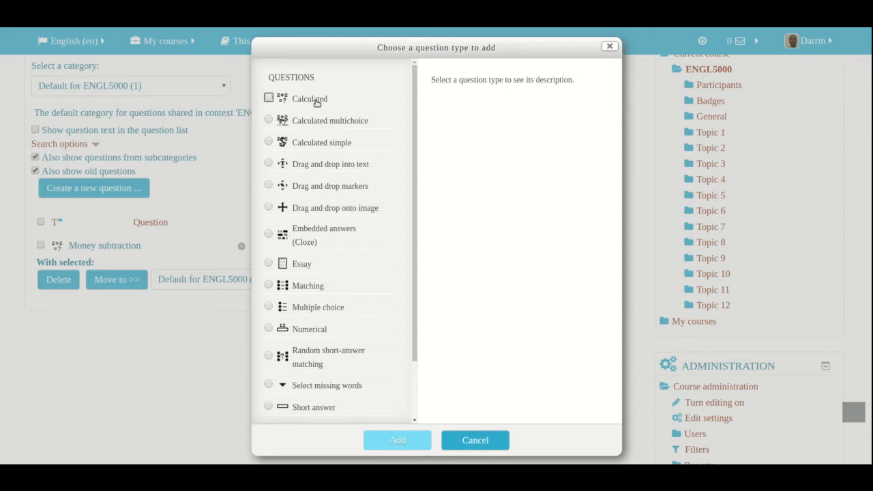
{"action": "mouse_move", "coordinate": [273, 126]}
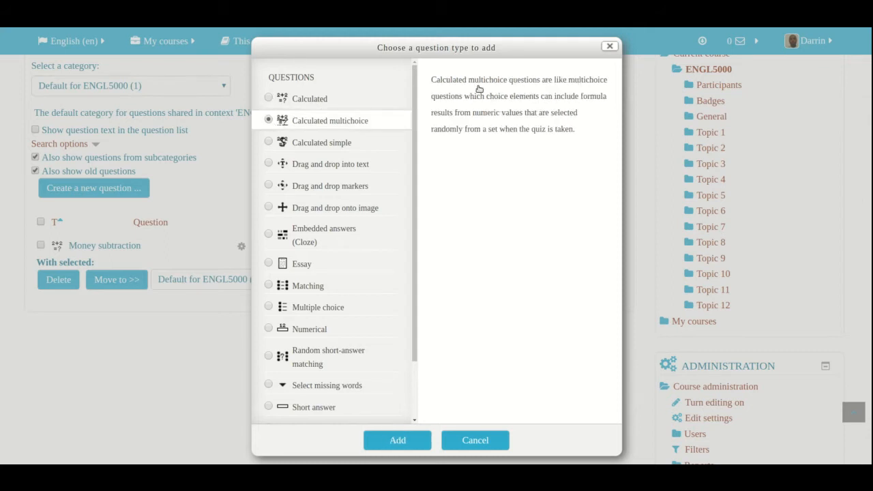
{"action": "mouse_move", "coordinate": [372, 398]}
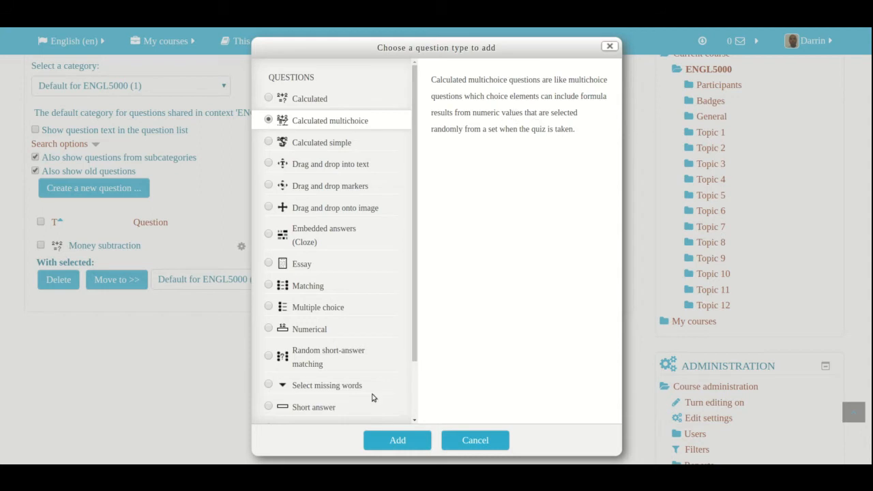
{"action": "mouse_move", "coordinate": [365, 417]}
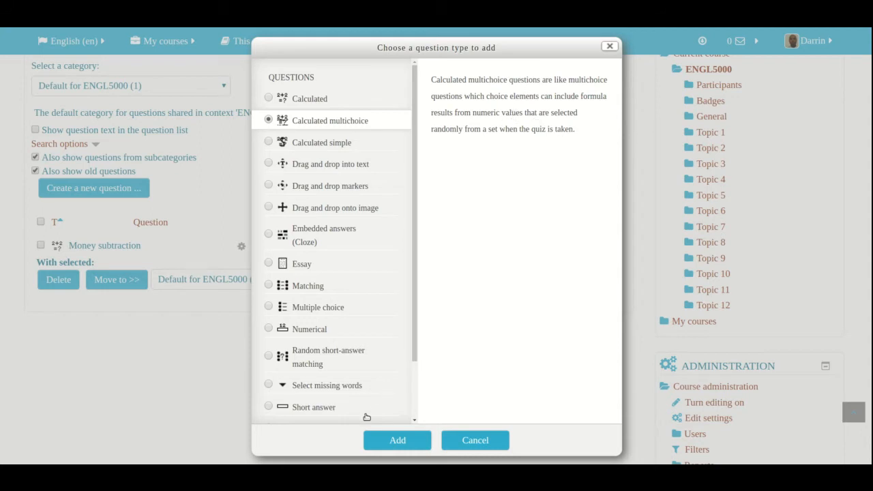
{"action": "left_click", "coordinate": [397, 439]}
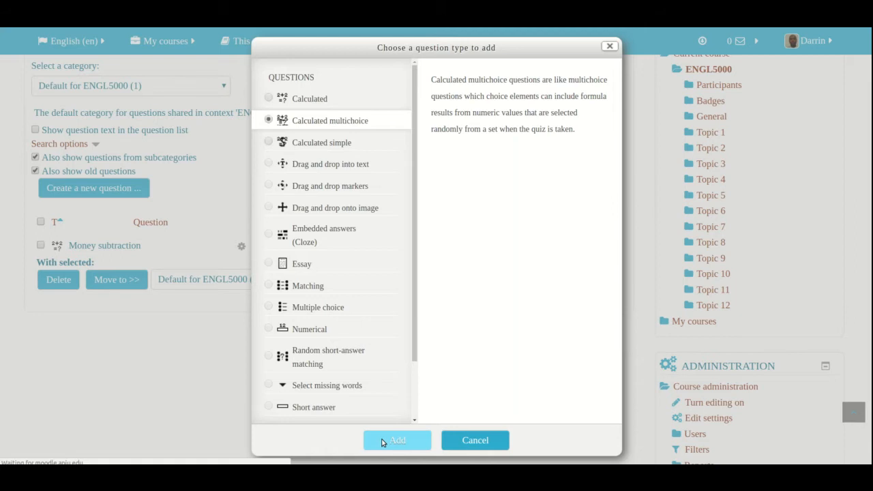
{"action": "left_click", "coordinate": [397, 439]}
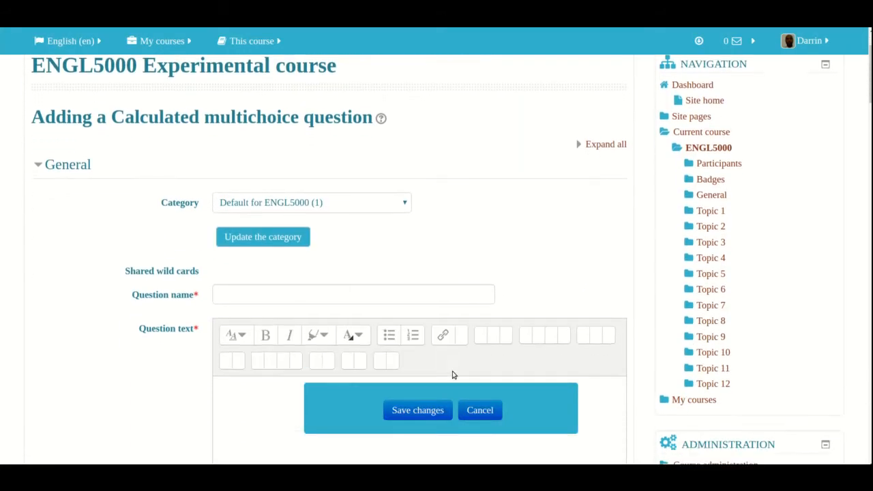
{"action": "scroll", "scroll_direction": "down", "scroll_amount": 3}
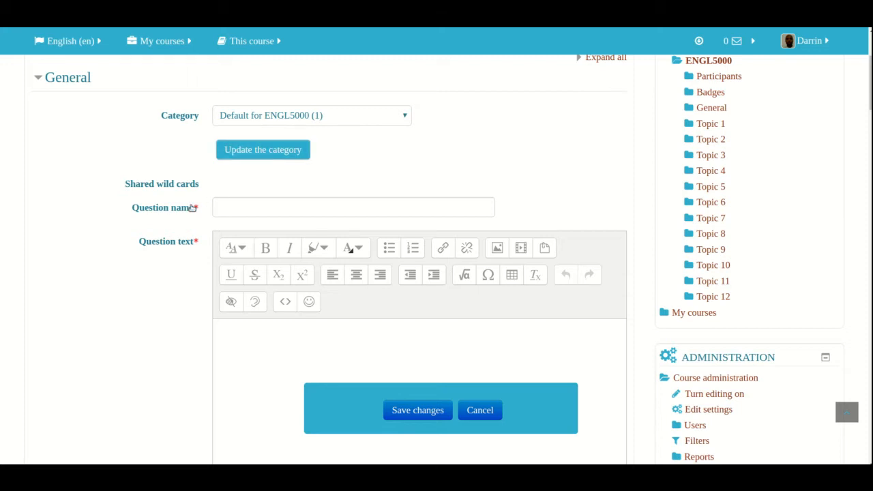
{"action": "scroll", "scroll_direction": "down", "scroll_amount": 3}
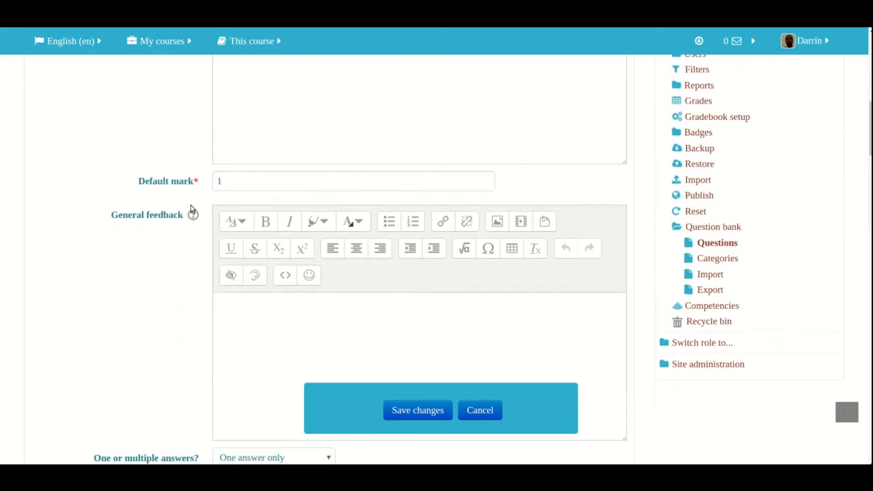
{"action": "scroll", "scroll_direction": "down", "scroll_amount": 3}
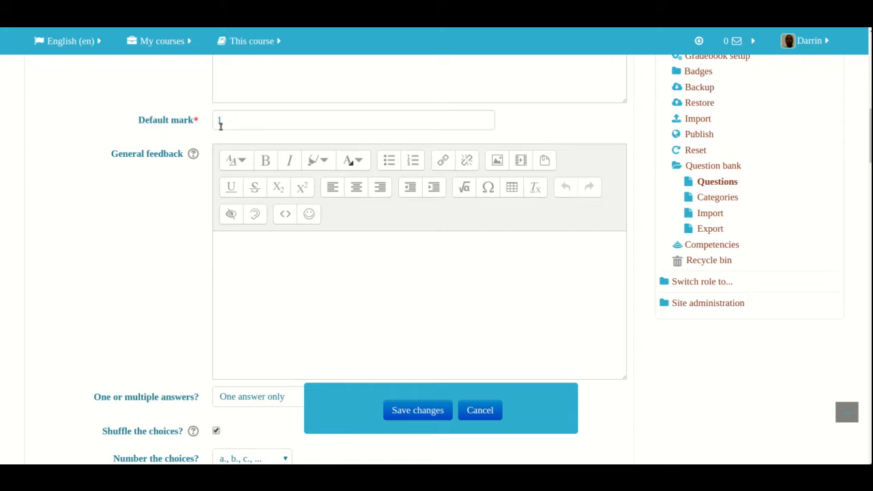
{"action": "scroll", "scroll_direction": "down", "scroll_amount": 3}
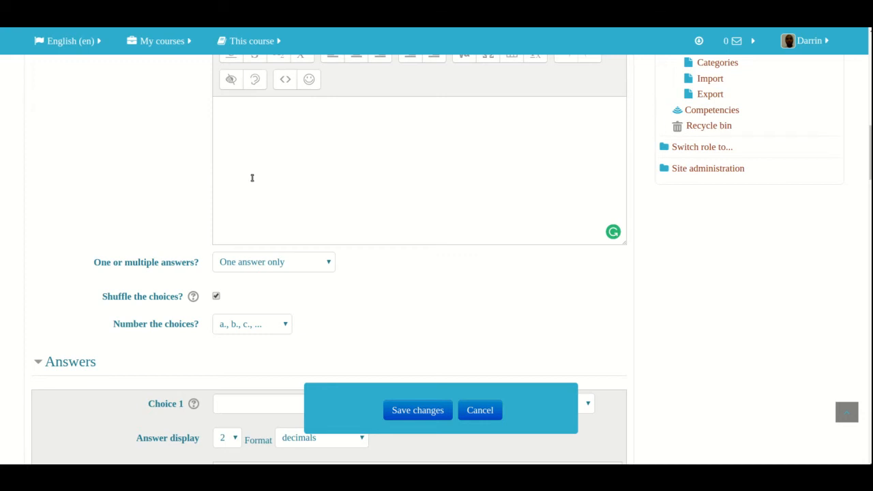
{"action": "scroll", "scroll_direction": "down", "scroll_amount": 3}
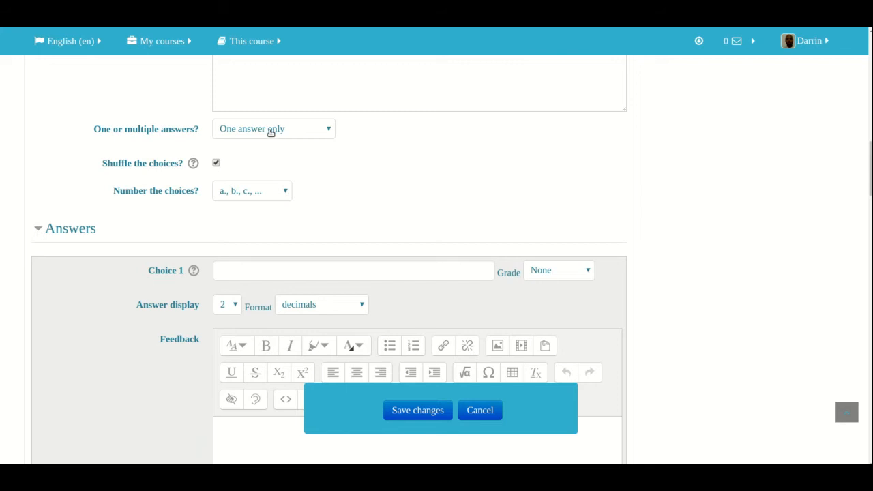
{"action": "mouse_move", "coordinate": [276, 143]}
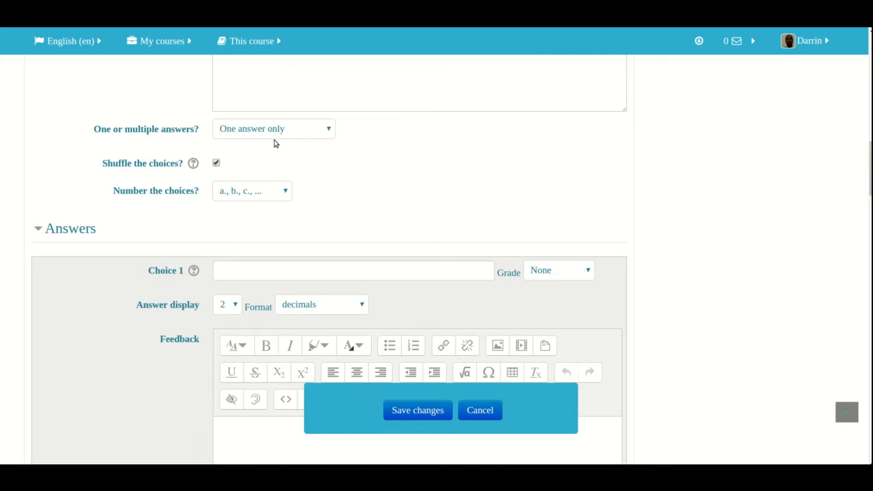
{"action": "scroll", "scroll_direction": "down", "scroll_amount": 3}
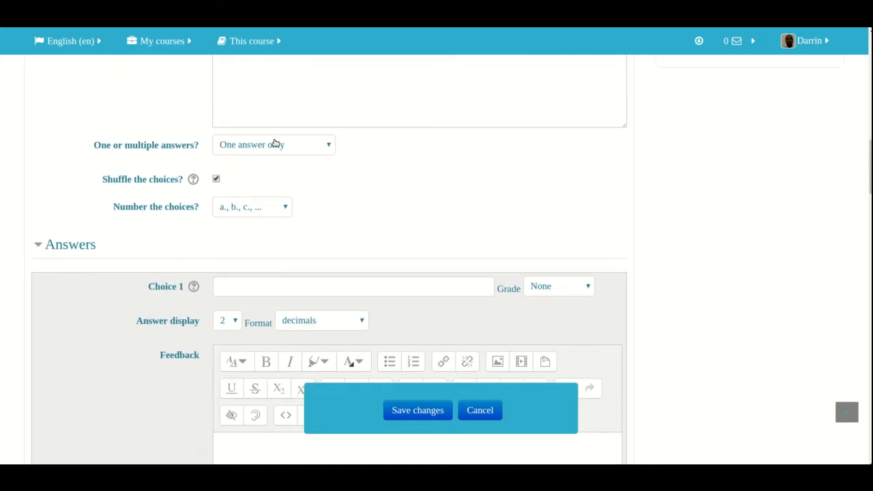
{"action": "left_click", "coordinate": [273, 145]}
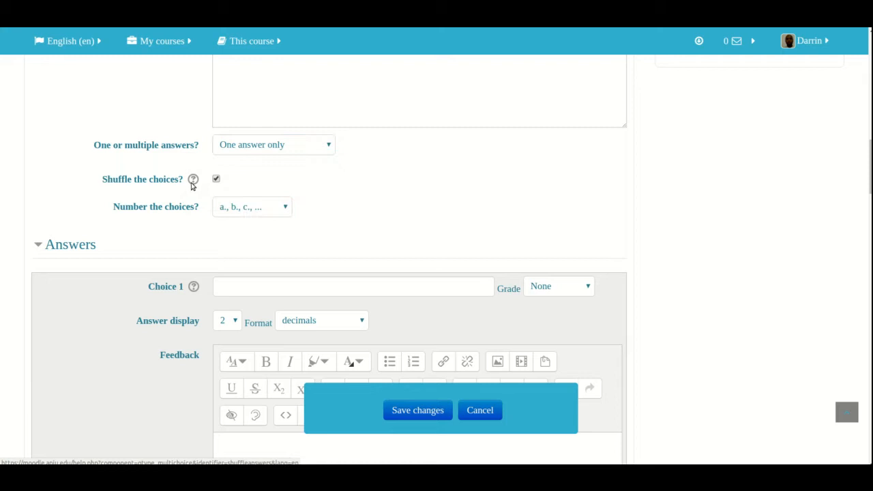
{"action": "left_click", "coordinate": [193, 180]}
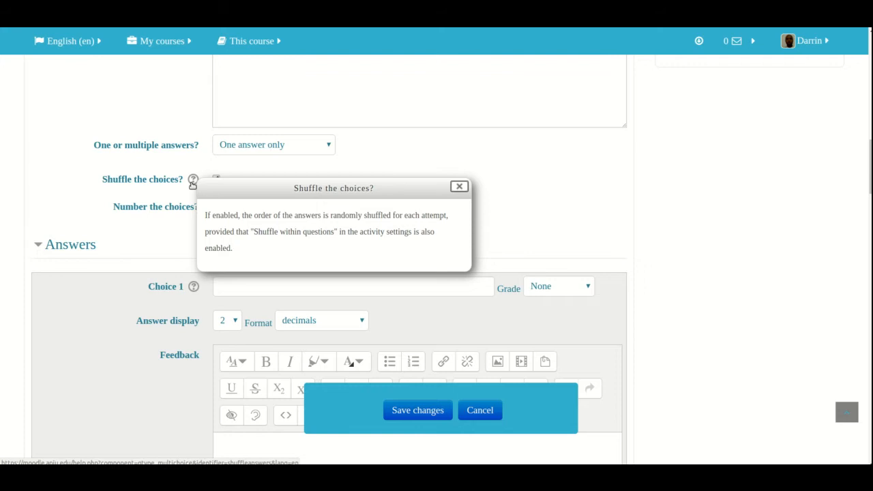
{"action": "mouse_move", "coordinate": [136, 217]}
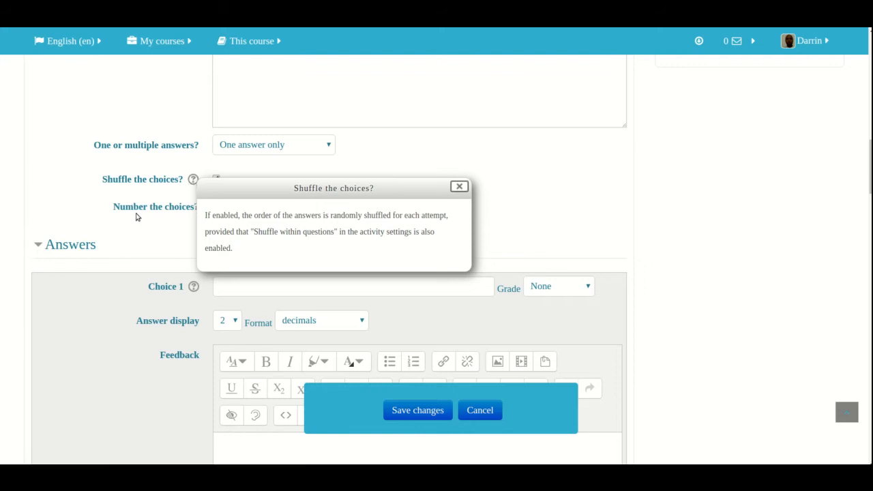
{"action": "left_click", "coordinate": [459, 185]}
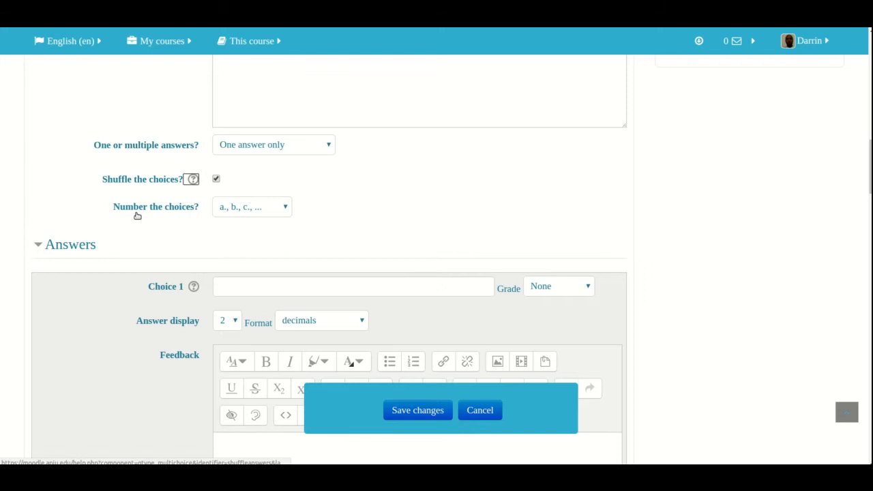
{"action": "scroll", "scroll_direction": "down", "scroll_amount": 3}
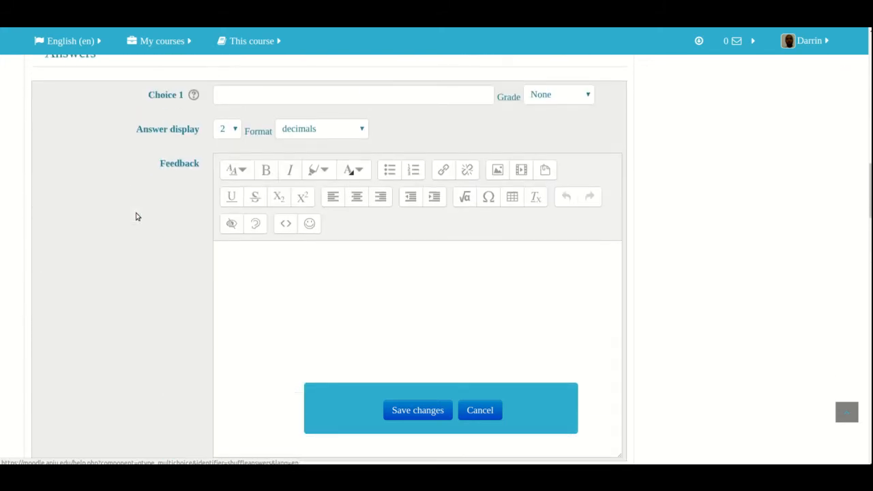
{"action": "scroll", "scroll_direction": "down", "scroll_amount": 3}
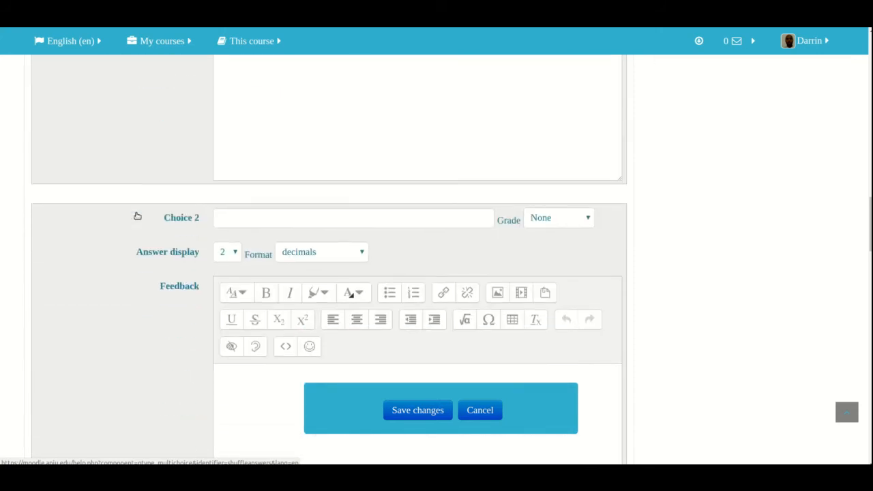
{"action": "scroll", "scroll_direction": "down", "scroll_amount": 3}
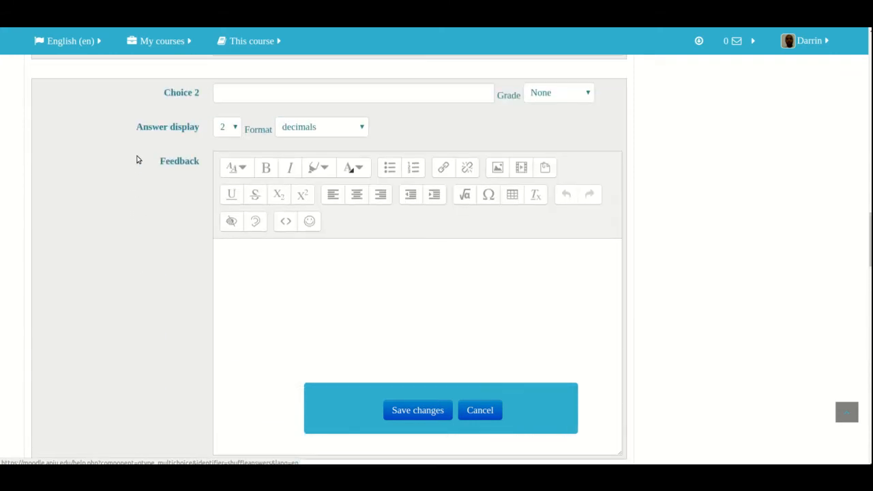
{"action": "scroll", "scroll_direction": "down", "scroll_amount": 3}
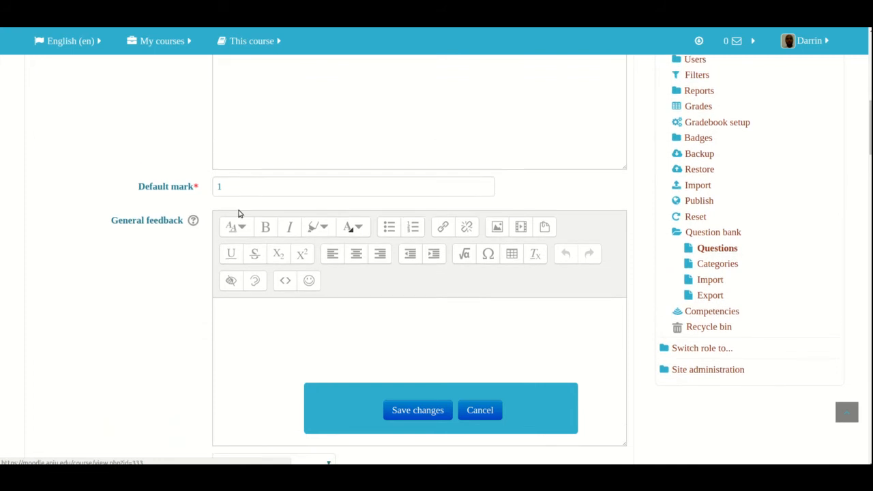
{"action": "scroll", "scroll_direction": "down", "scroll_amount": 3}
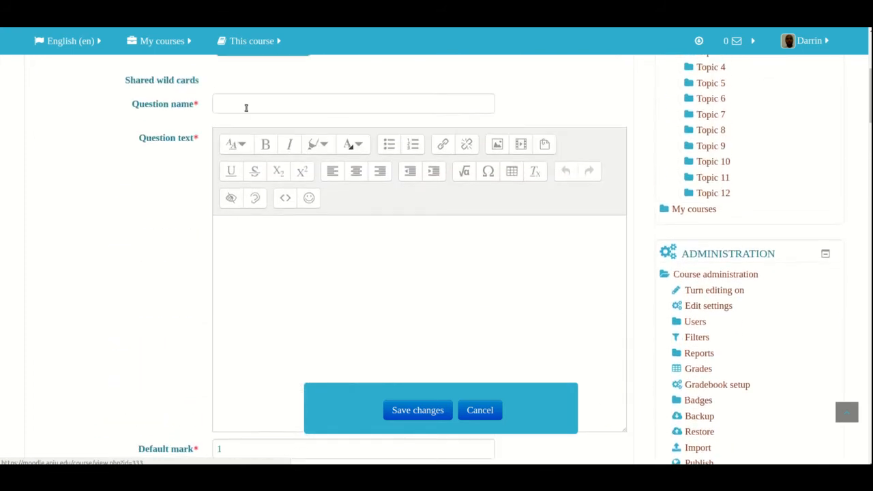
- Name the question 'Money addition' and begin the text 'Bob has ${originalmoney}.'
{"action": "left_click", "coordinate": [353, 103]}
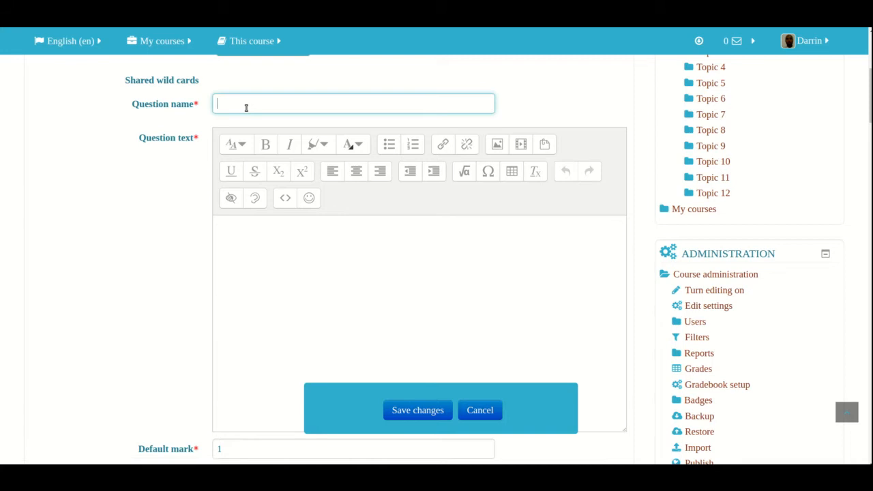
{"action": "type", "text": "Money addition"}
{"action": "left_click", "coordinate": [419, 323]}
{"action": "type", "text": "Bob has"}
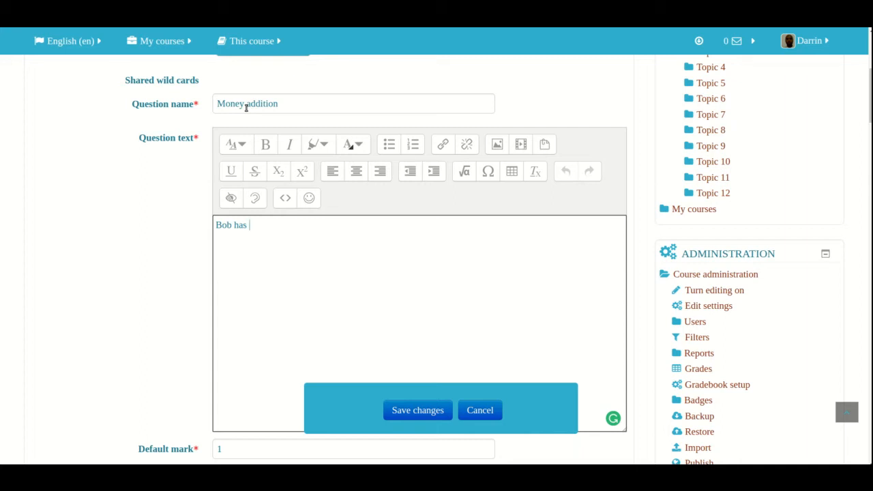
{"action": "type", "text": "$"}
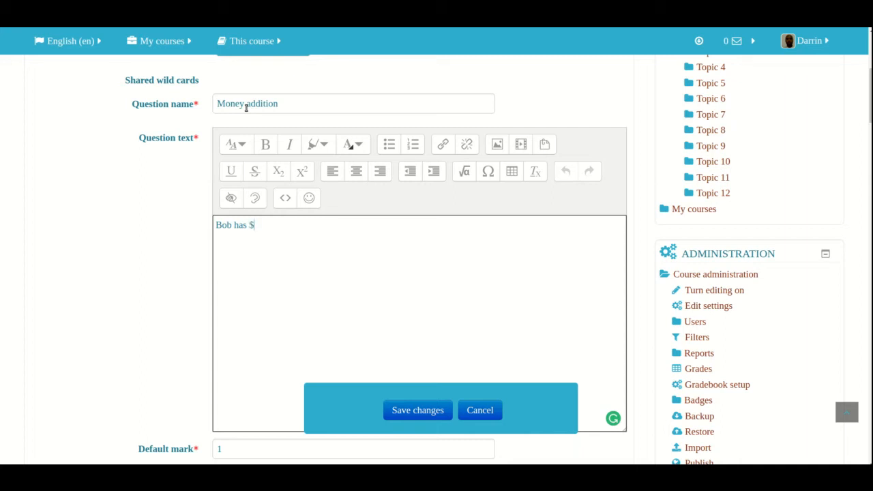
{"action": "type", "text": "{"}
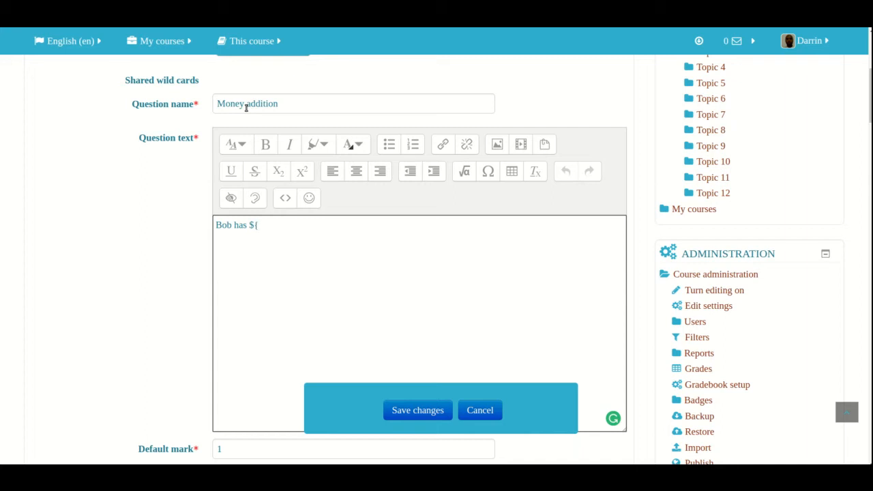
{"action": "type", "text": "o"}
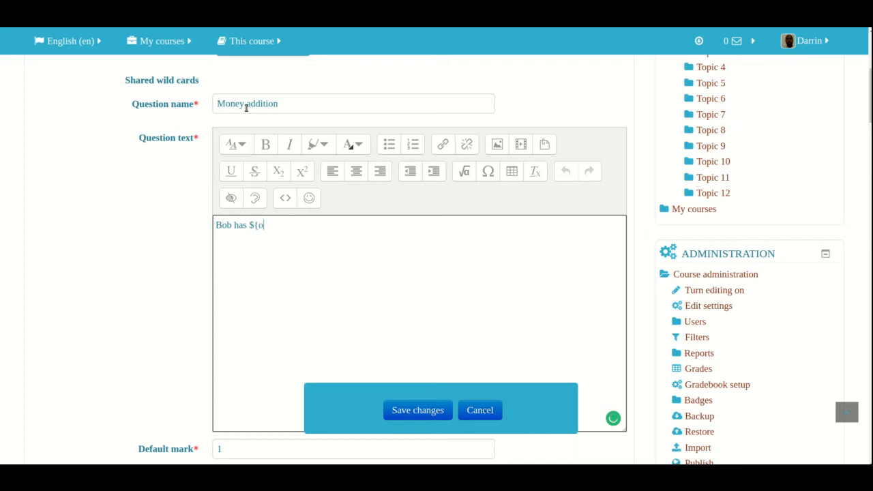
{"action": "type", "text": "riginalmoney"}
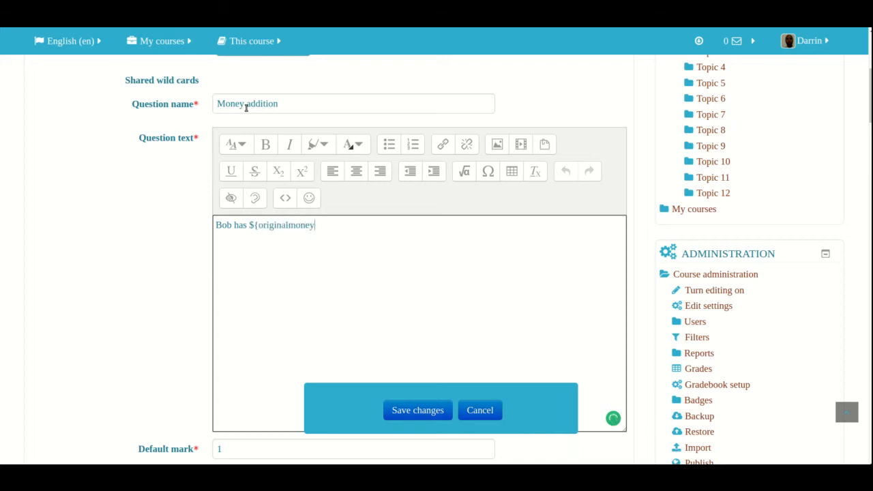
{"action": "type", "text": "}."}
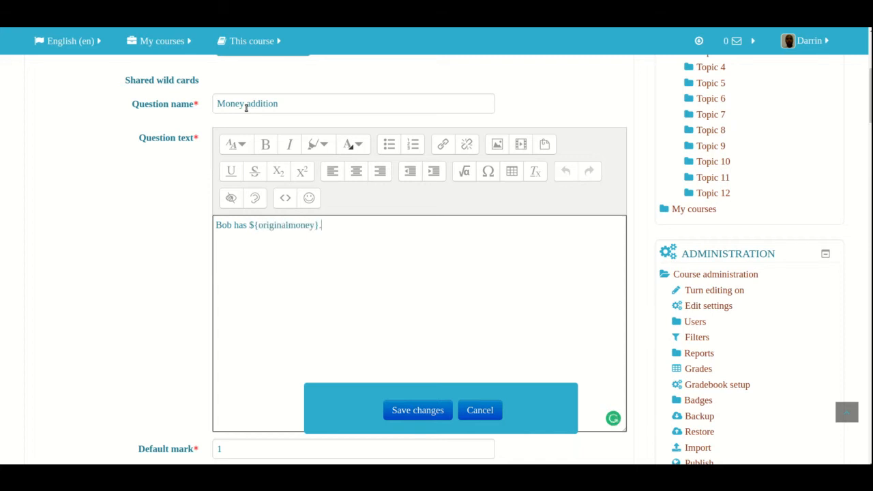
- Continue the text: 'His friend Steve gives him ${additionalmoney}. How much money does Bob have now?'
{"action": "type", "text": "H"}
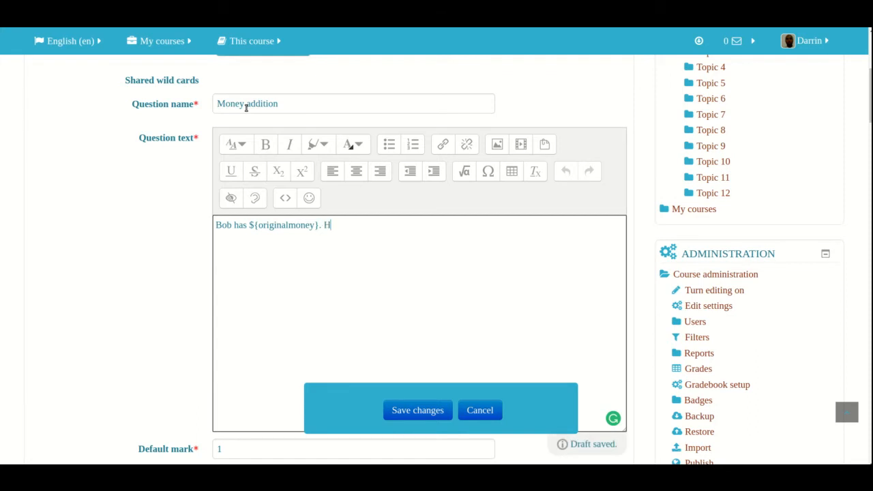
{"action": "type", "text": "is friend"}
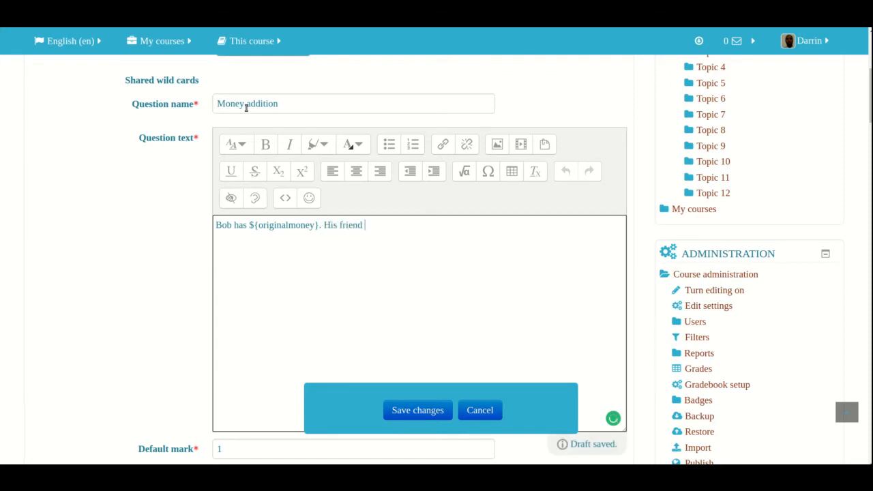
{"action": "type", "text": "Steve"}
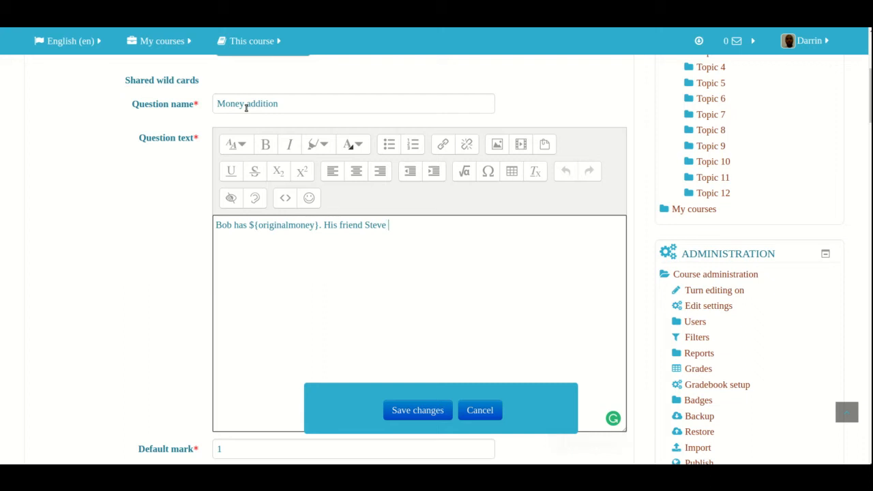
{"action": "type", "text": "gives him"}
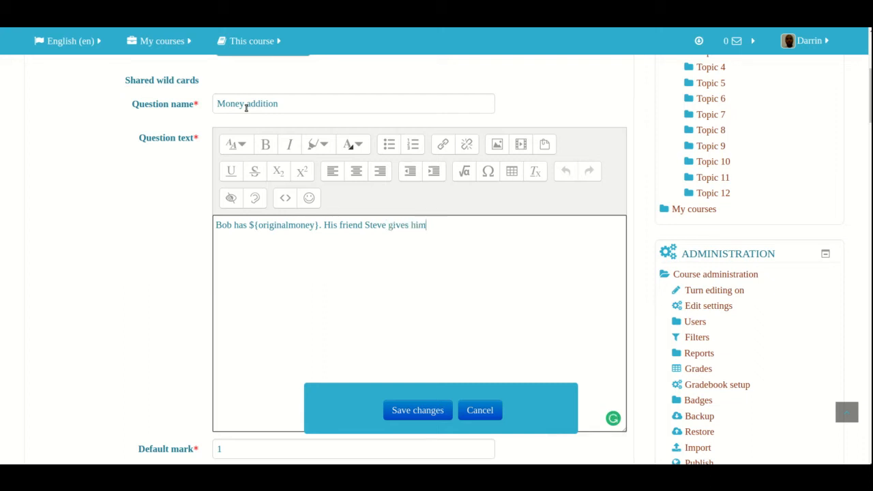
{"action": "type", "text": "${additionalmon"}
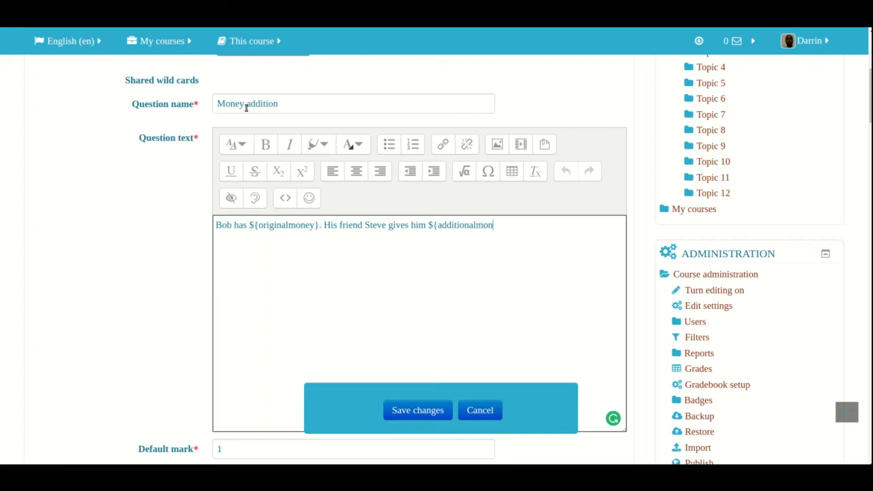
{"action": "type", "text": "ey}."}
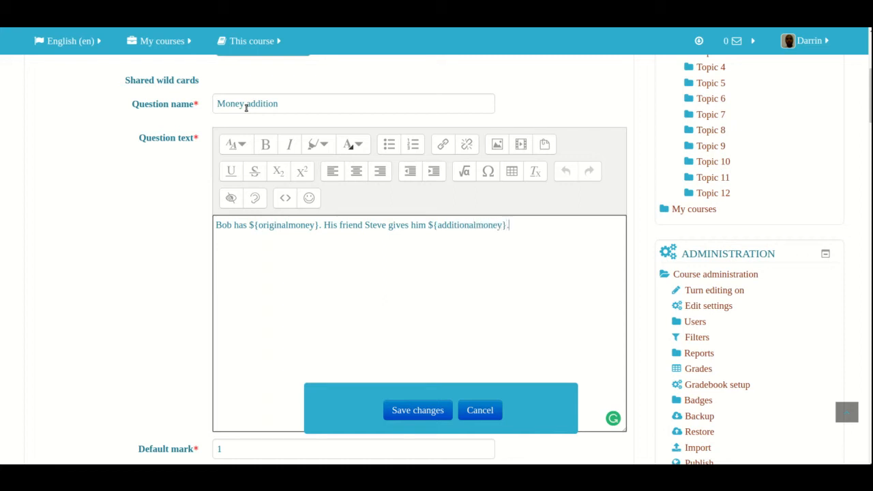
{"action": "type", "text": "How much mone"}
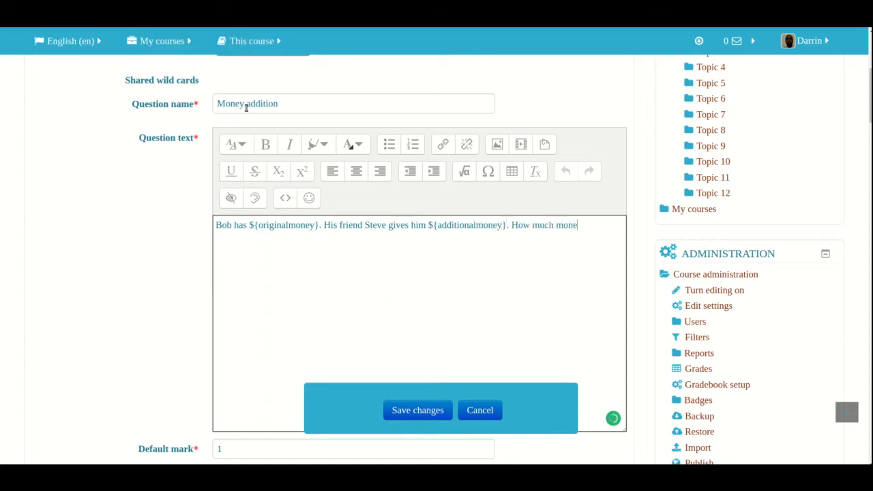
{"action": "type", "text": "y does bo"}
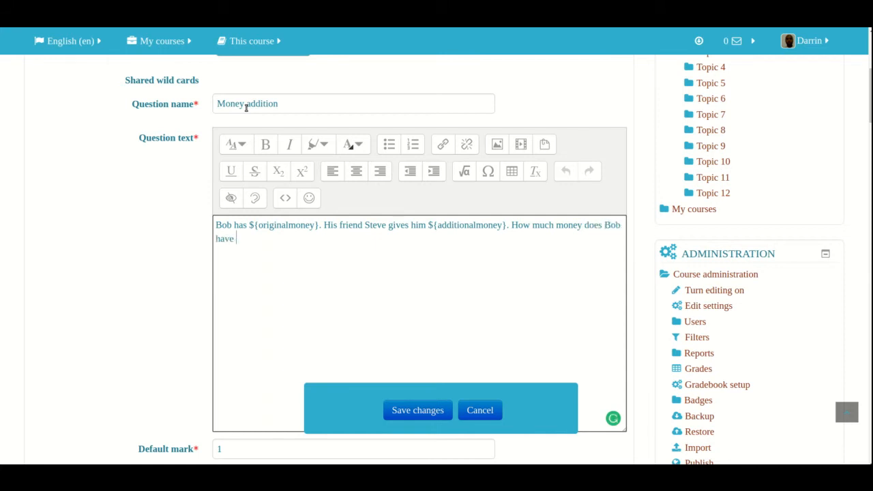
{"action": "type", "text": "now?"}
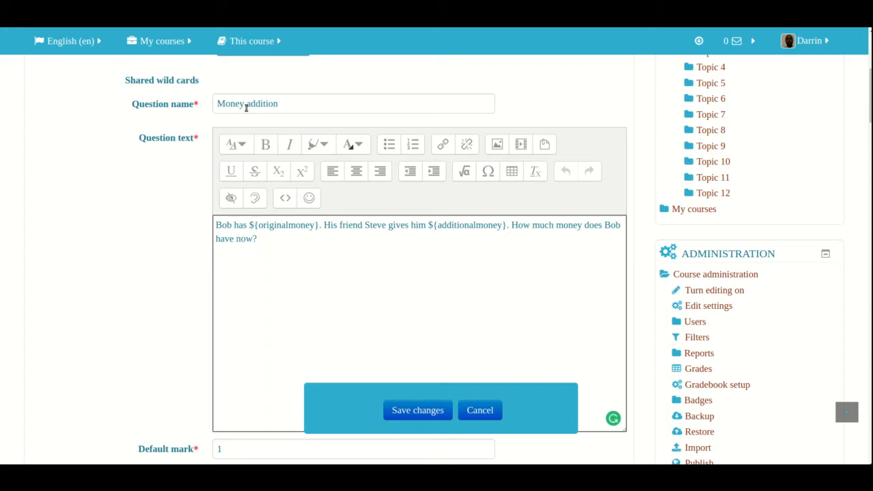
- Select the originalmoney and additionalmoney wildcard names in the question text to check them
{"action": "double_click", "coordinate": [286, 224]}
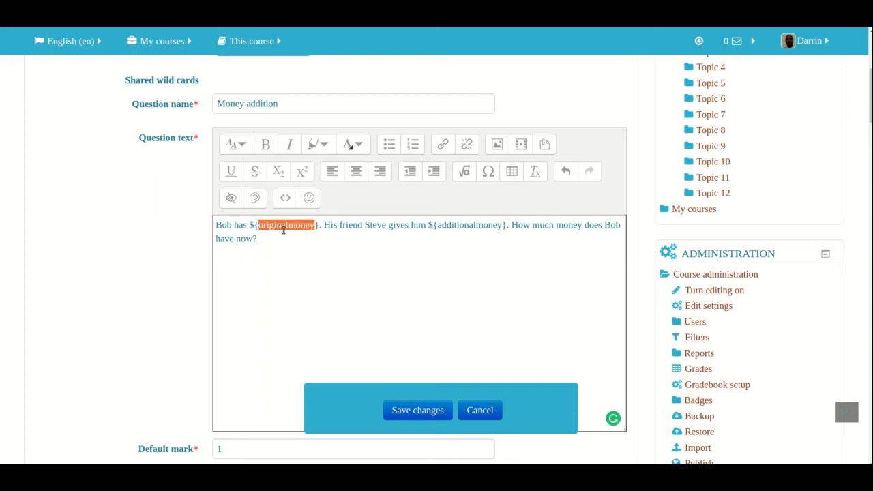
{"action": "left_click", "coordinate": [287, 224]}
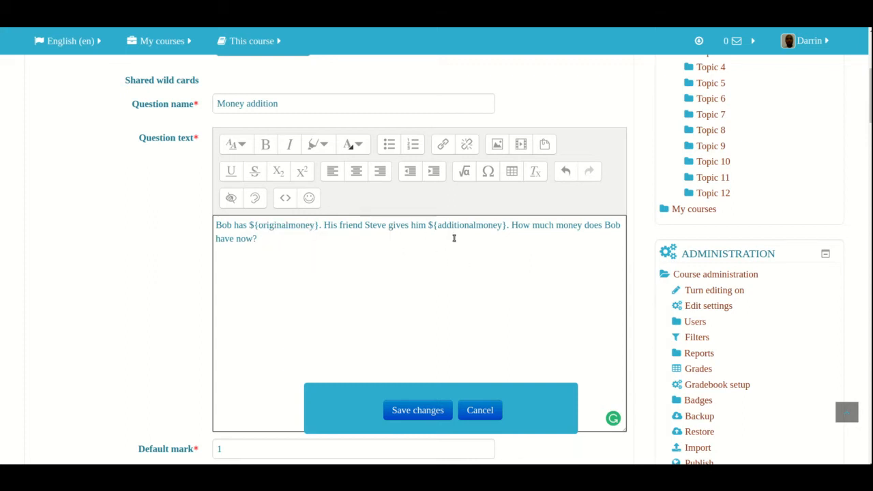
{"action": "double_click", "coordinate": [470, 224]}
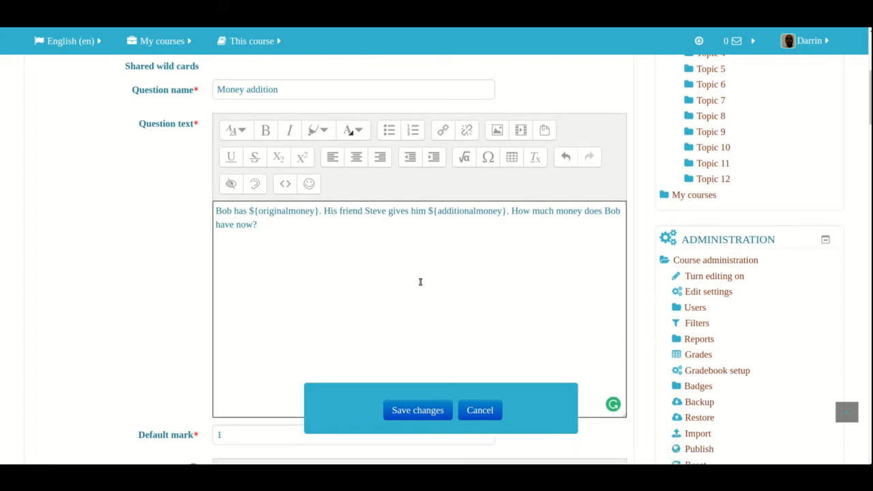
{"action": "scroll", "scroll_direction": "down", "scroll_amount": 3}
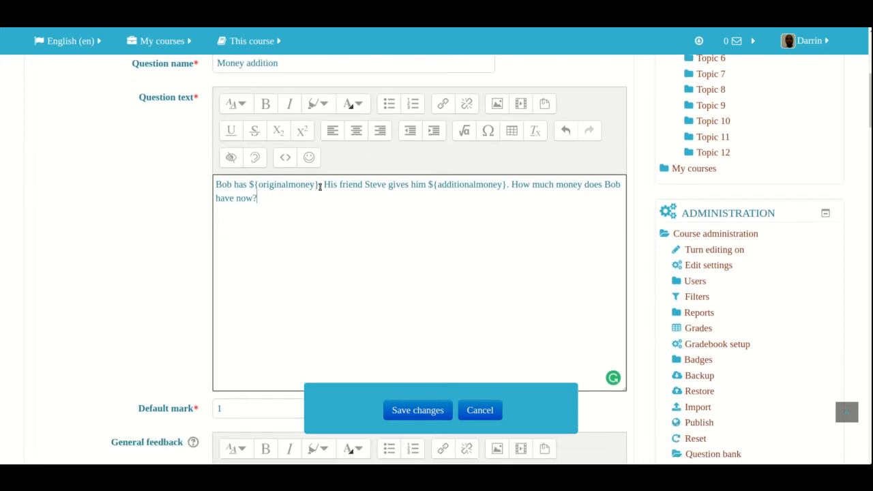
{"action": "double_click", "coordinate": [283, 184]}
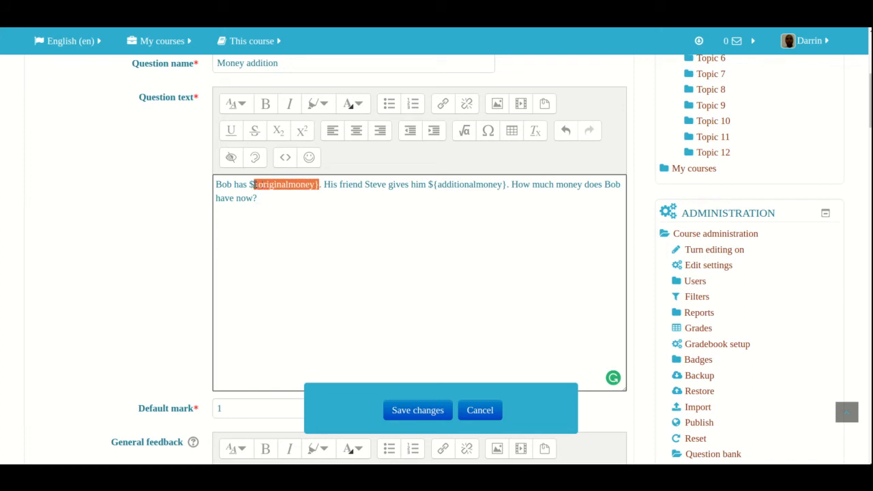
{"action": "scroll", "scroll_direction": "down", "scroll_amount": 3}
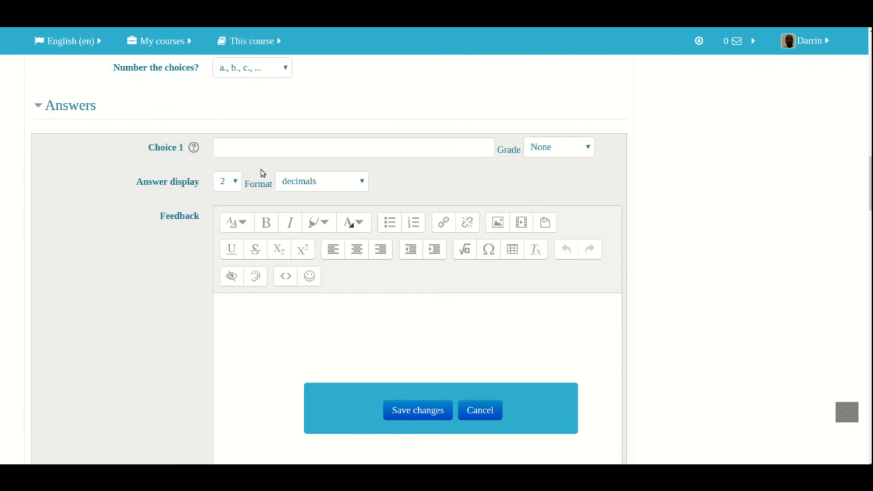
- Make Choice 1 '{originalmoney} + {additionalmoney}' with 100% grade and select the formula for copying
{"action": "type", "text": "{originalmoney}"}
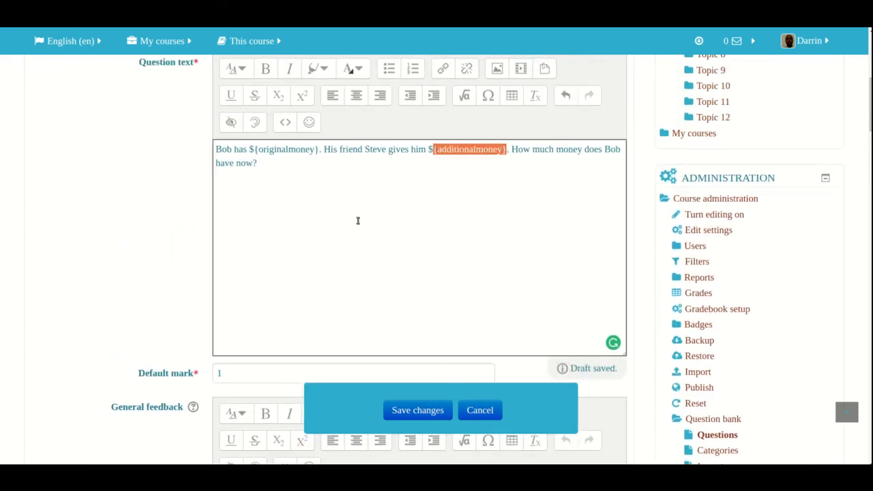
{"action": "scroll", "scroll_direction": "down", "scroll_amount": 3}
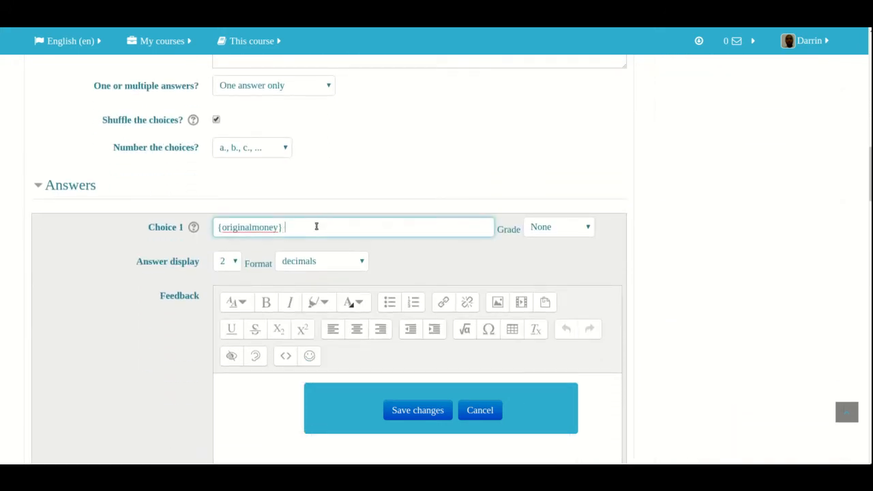
{"action": "type", "text": "+ {additionalmoney}"}
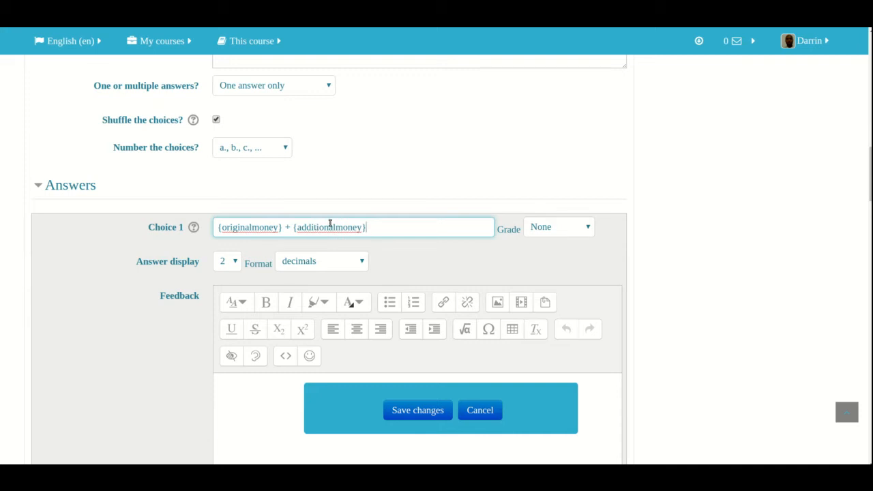
{"action": "left_click", "coordinate": [558, 226]}
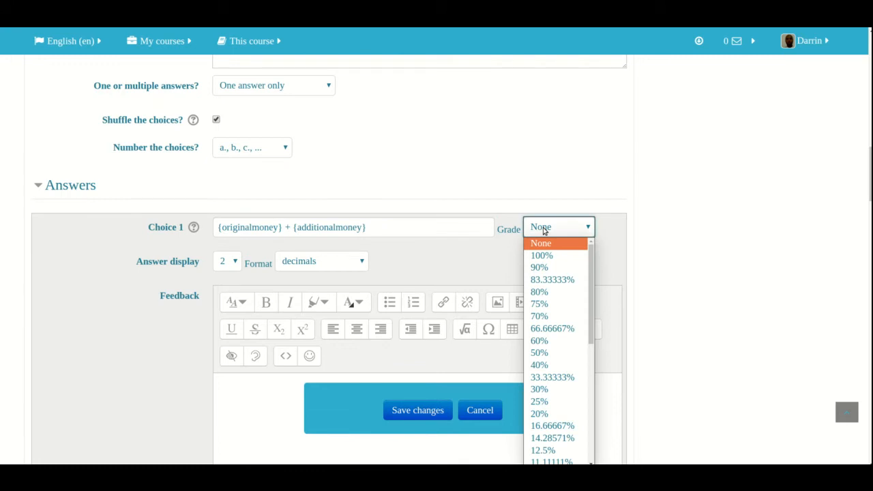
{"action": "left_click", "coordinate": [541, 255]}
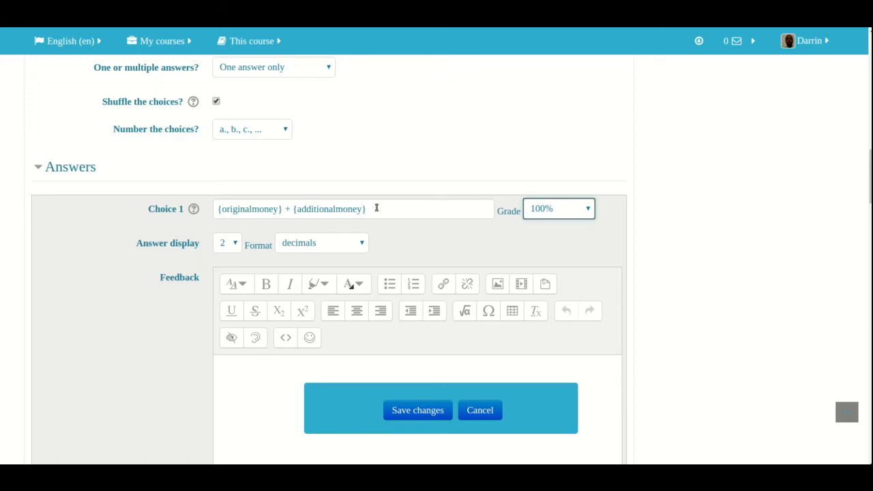
{"action": "triple_click", "coordinate": [292, 209]}
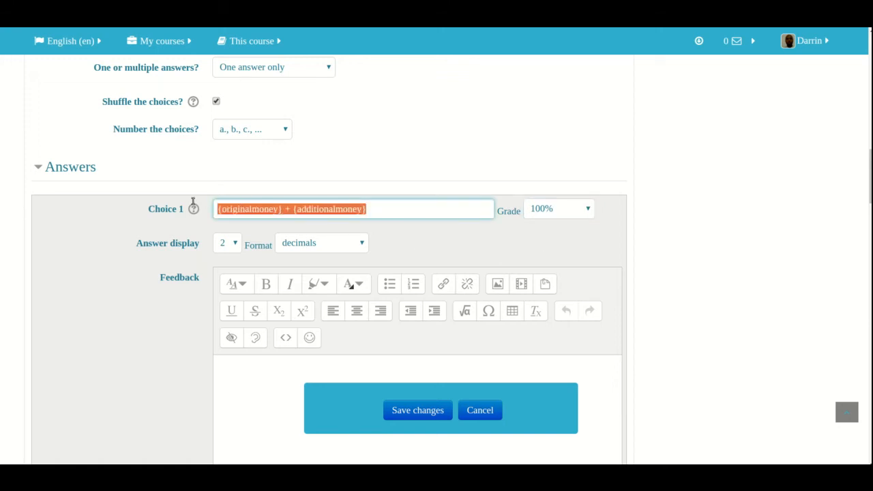
{"action": "scroll", "scroll_direction": "down", "scroll_amount": 3}
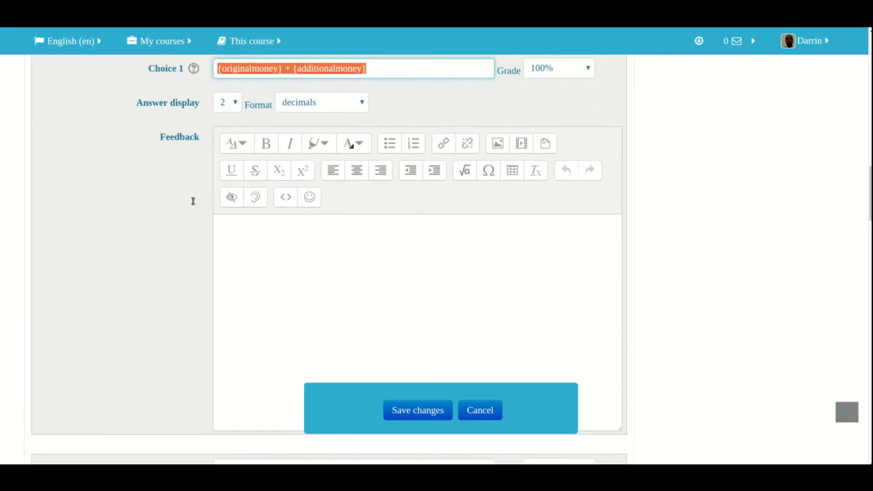
{"action": "scroll", "scroll_direction": "down", "scroll_amount": 3}
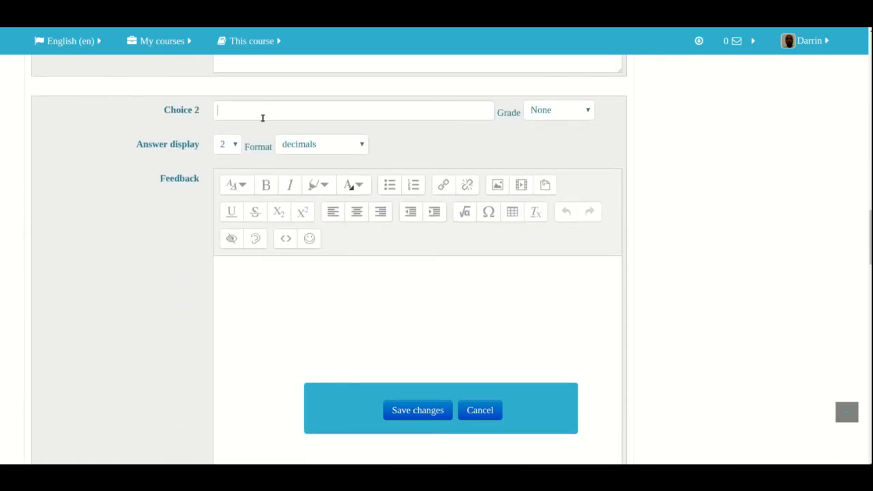
- Fill Choices 2–5 with the wildcard formula using other operators like -, * and ^, grades left at None
{"action": "type", "text": "{originalmoney} + {additionalmoney}"}
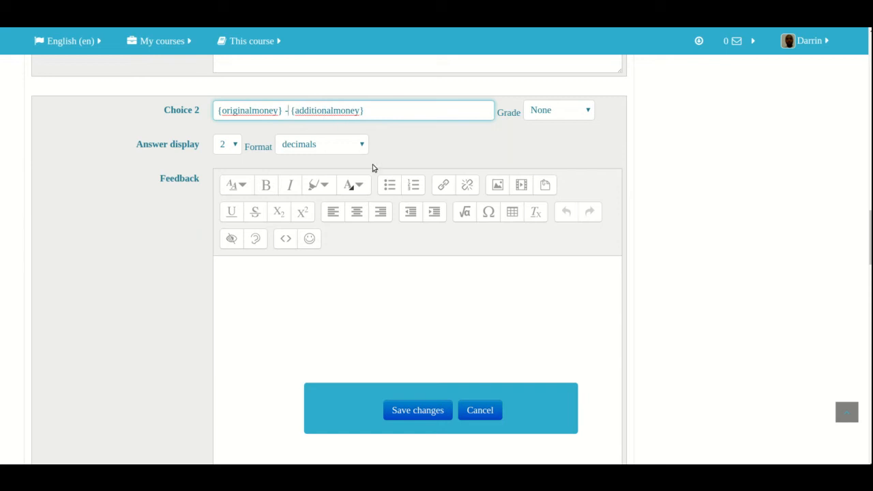
{"action": "scroll", "scroll_direction": "down", "scroll_amount": 3}
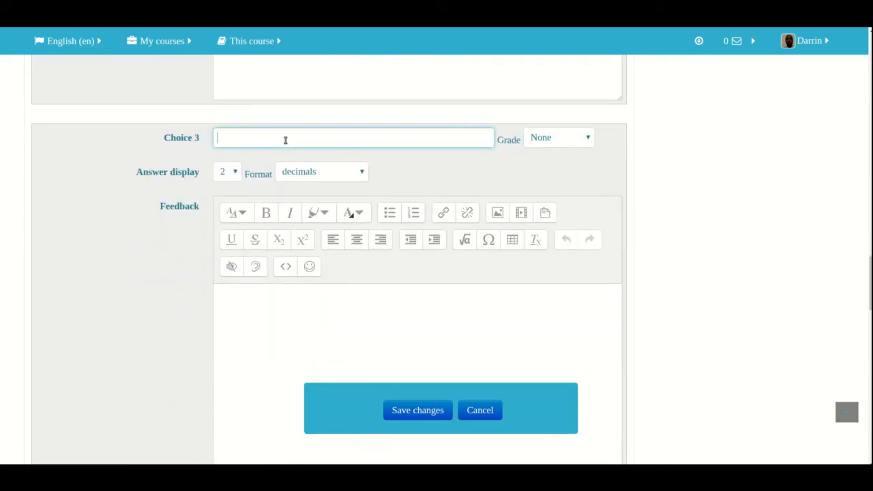
{"action": "type", "text": "{originalmoney} + {additionalmoney}"}
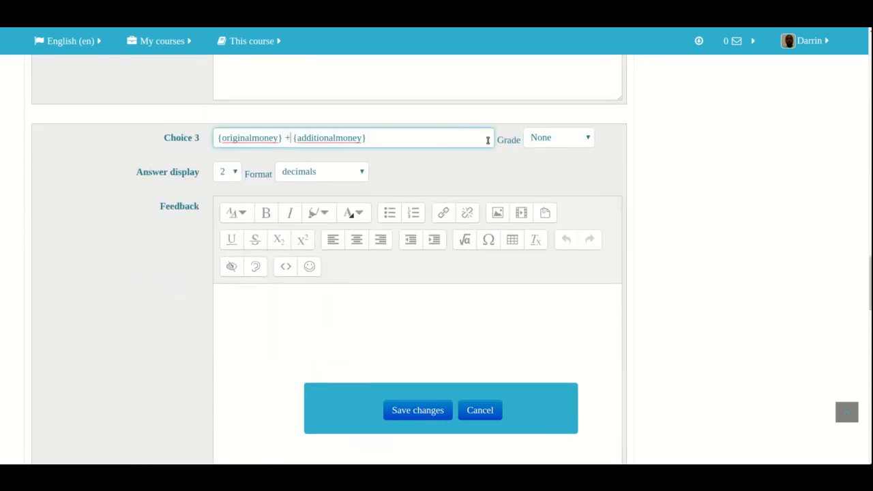
{"action": "key", "text": "Backspace"}
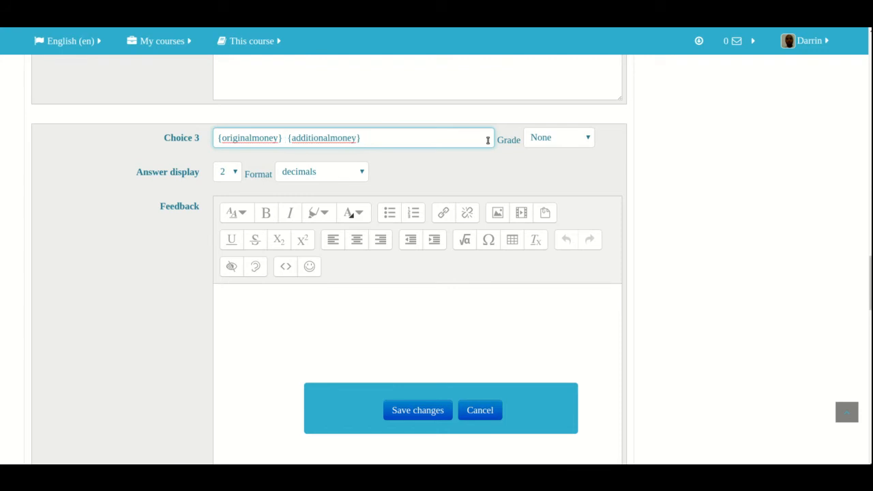
{"action": "scroll", "scroll_direction": "down", "scroll_amount": 3}
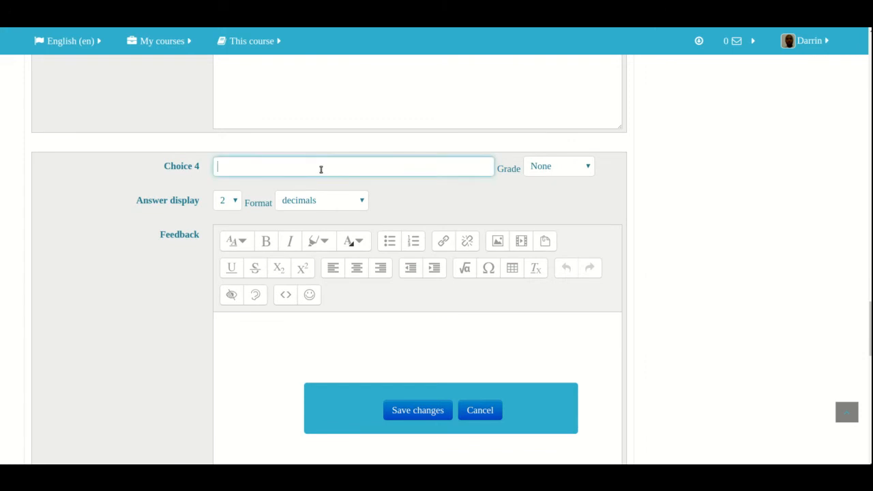
{"action": "type", "text": "{originalmoney} + {additionalmoney}"}
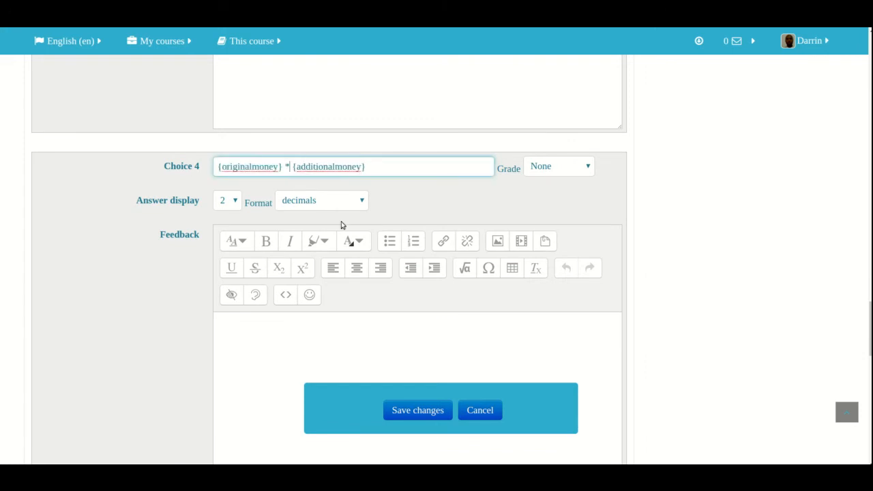
{"action": "scroll", "scroll_direction": "down", "scroll_amount": 3}
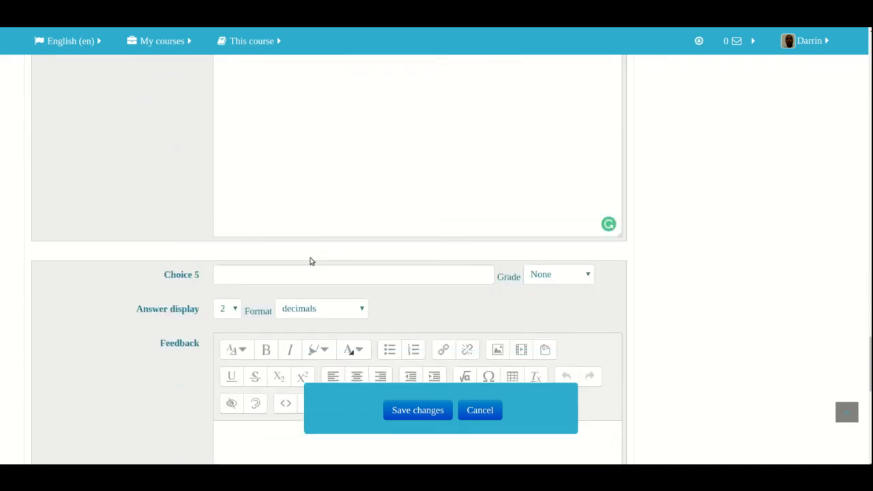
{"action": "type", "text": "{originalmoney} + {additionalmoney}"}
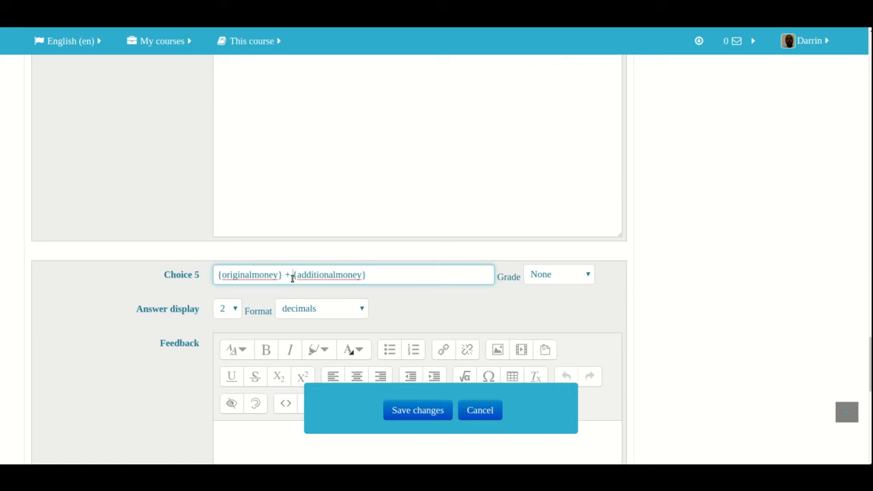
{"action": "key", "text": "Backspace"}
{"action": "type", "text": "^"}
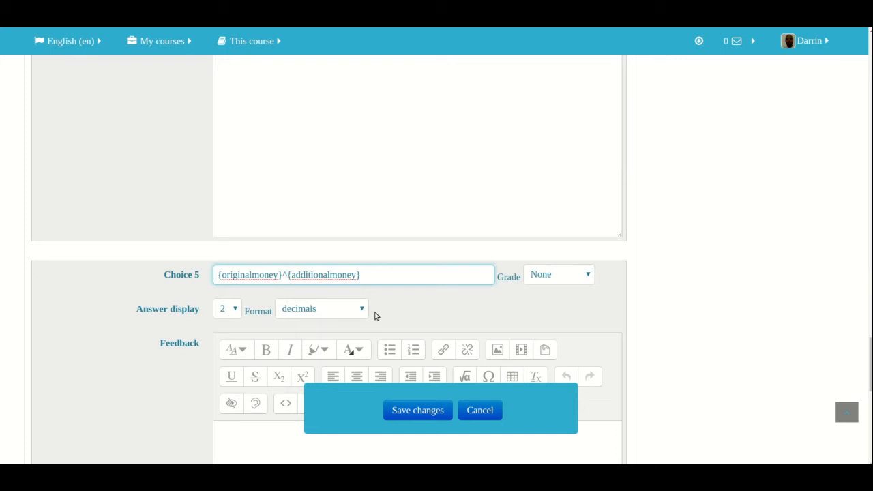
{"action": "left_click", "coordinate": [285, 274]}
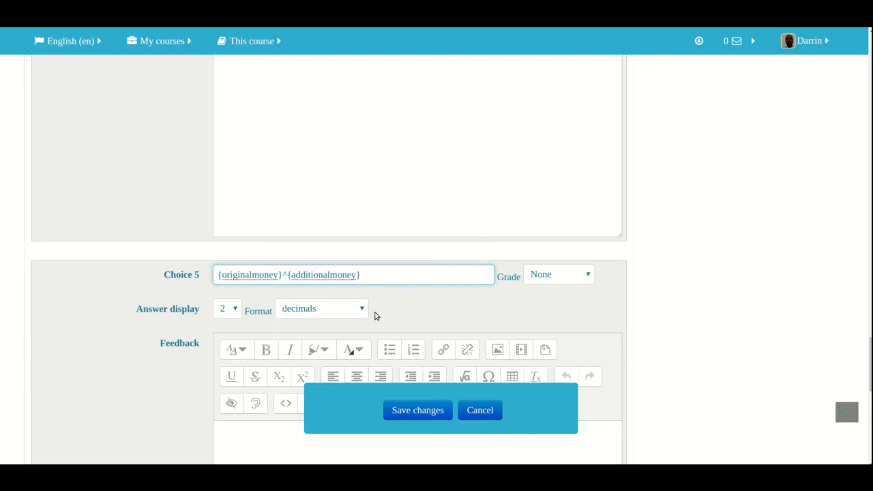
{"action": "scroll", "scroll_direction": "down", "scroll_amount": 3}
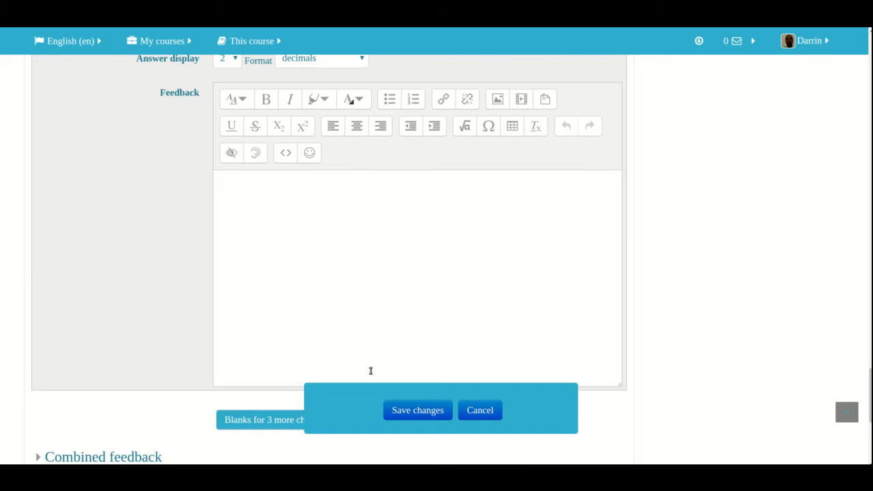
- Save the Money addition question, reaching the wildcards dataset properties page
{"action": "scroll", "scroll_direction": "down", "scroll_amount": 3}
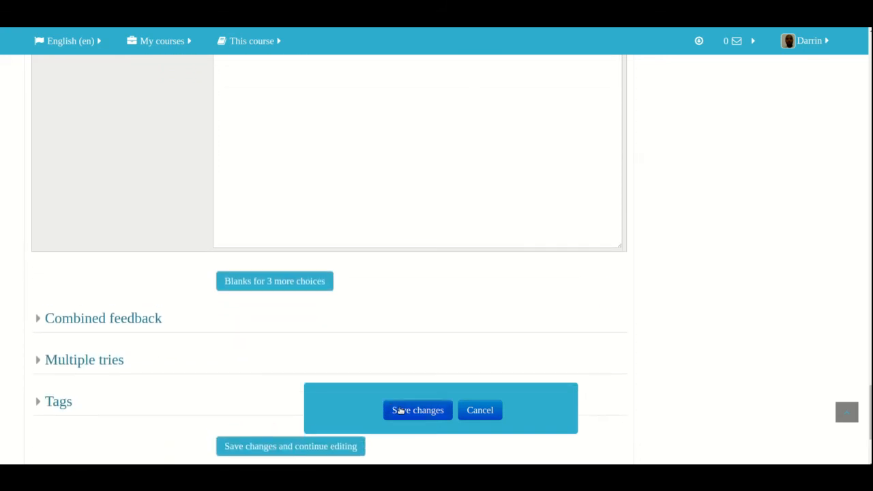
{"action": "left_click", "coordinate": [418, 410]}
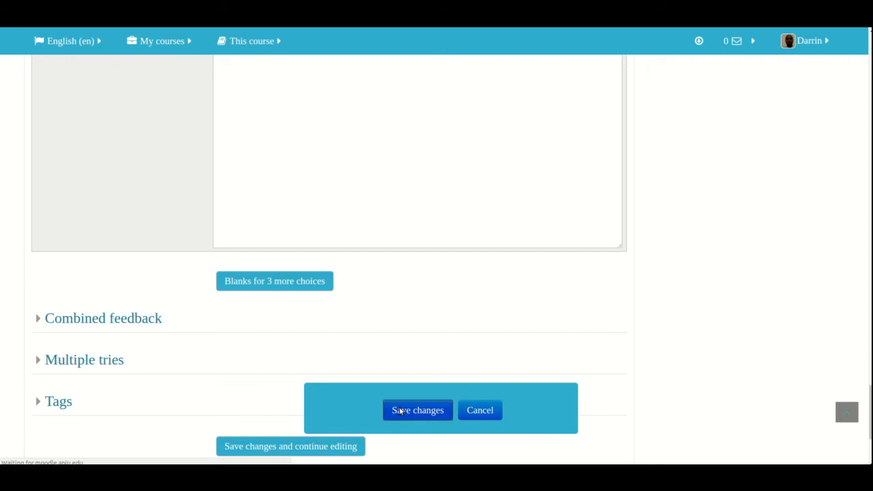
{"action": "left_click", "coordinate": [417, 410]}
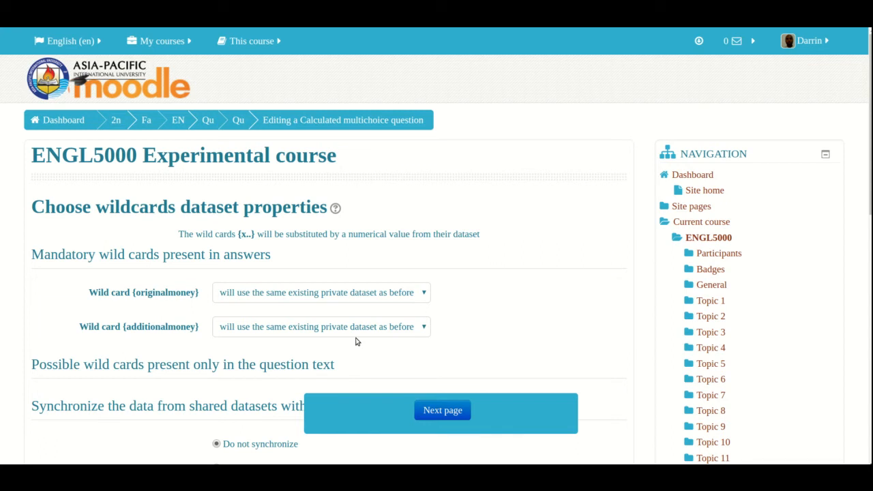
{"action": "mouse_move", "coordinate": [71, 270]}
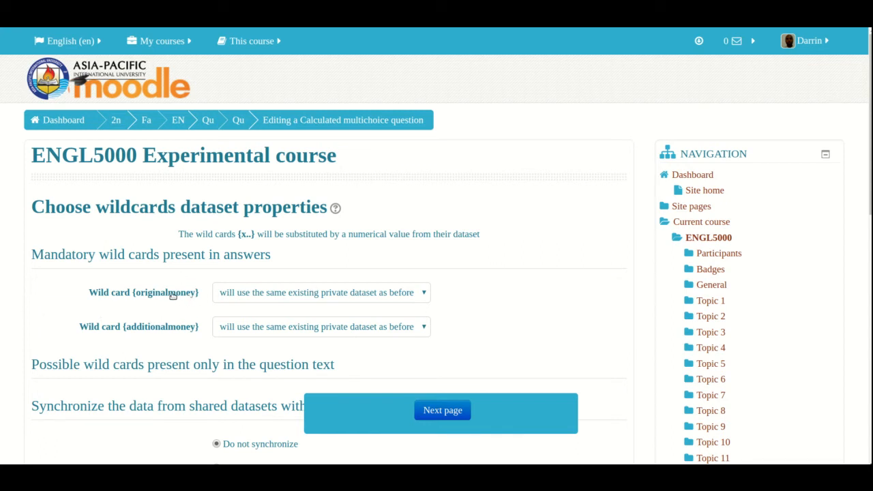
{"action": "mouse_move", "coordinate": [153, 333]}
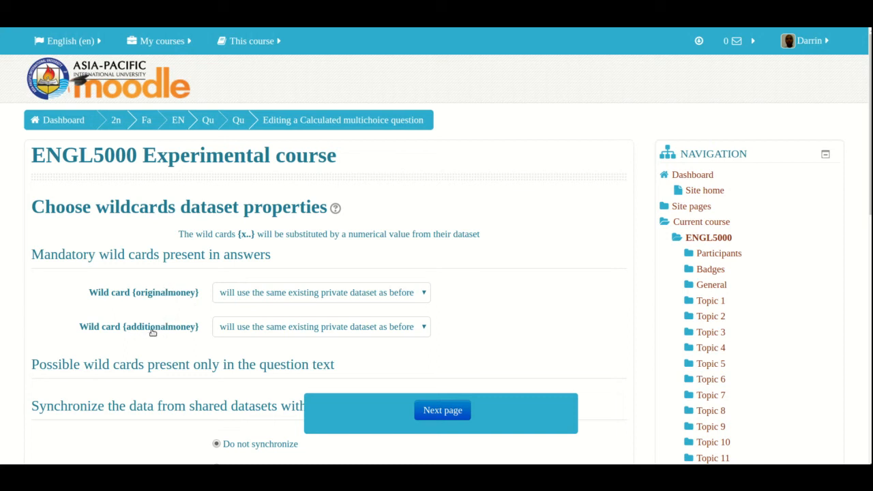
{"action": "mouse_move", "coordinate": [247, 295]}
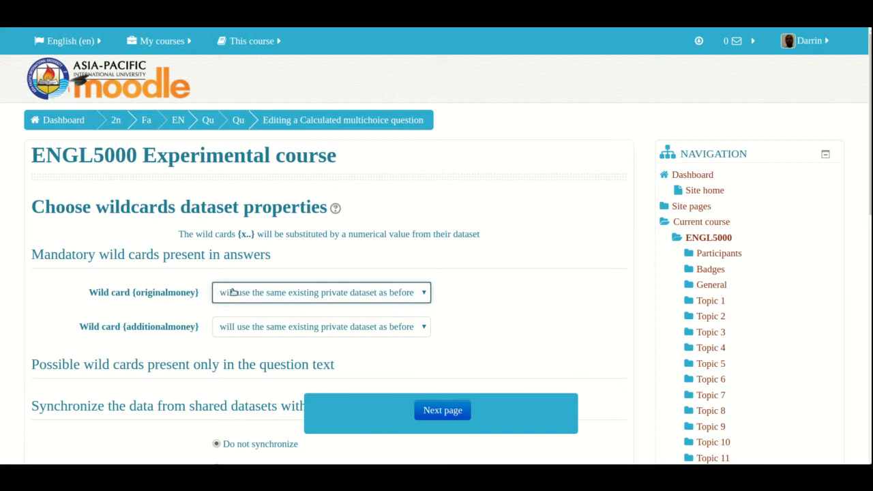
{"action": "mouse_move", "coordinate": [335, 304]}
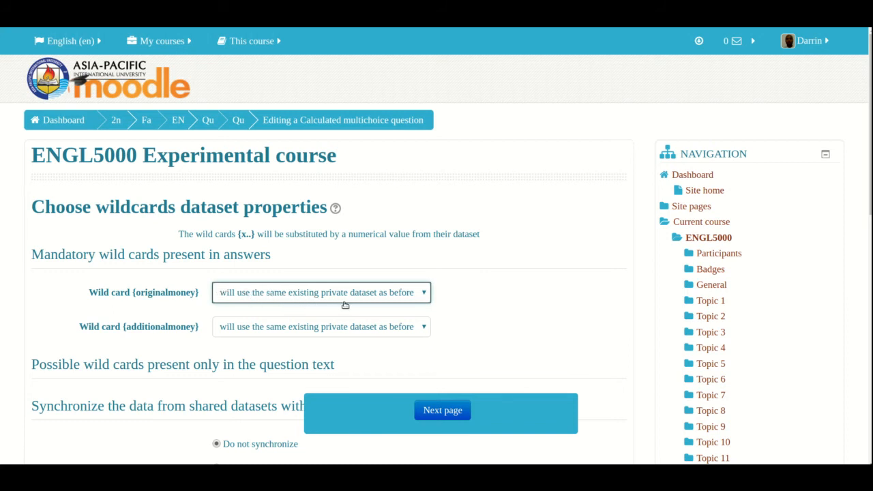
{"action": "mouse_move", "coordinate": [430, 334]}
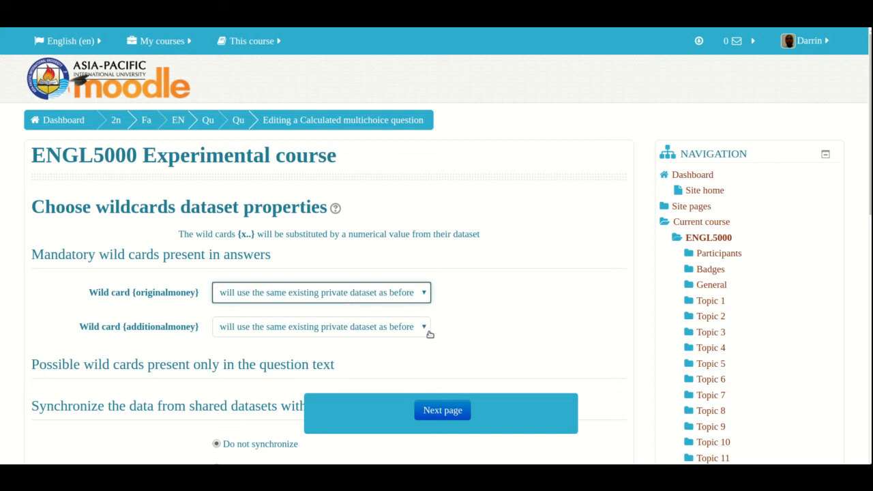
- Keep both wildcards on their existing private datasets, unsynchronized, and continue to the next page
{"action": "scroll", "scroll_direction": "down", "scroll_amount": 3}
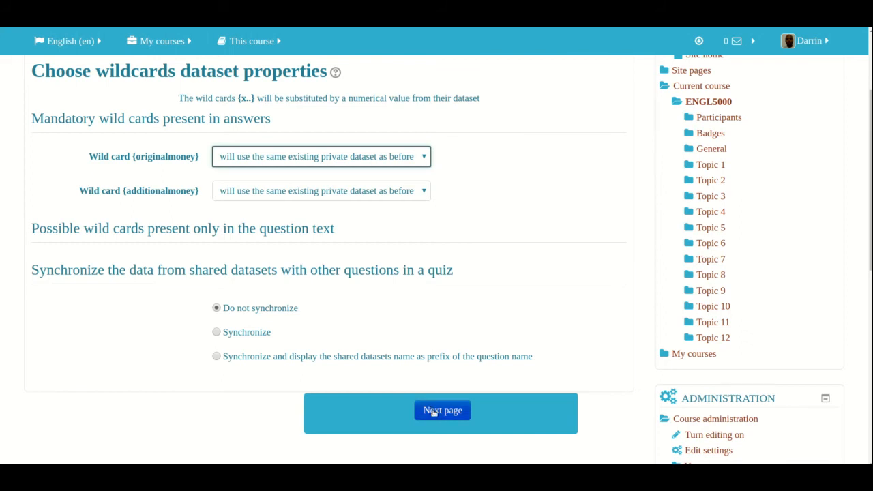
{"action": "left_click", "coordinate": [442, 409]}
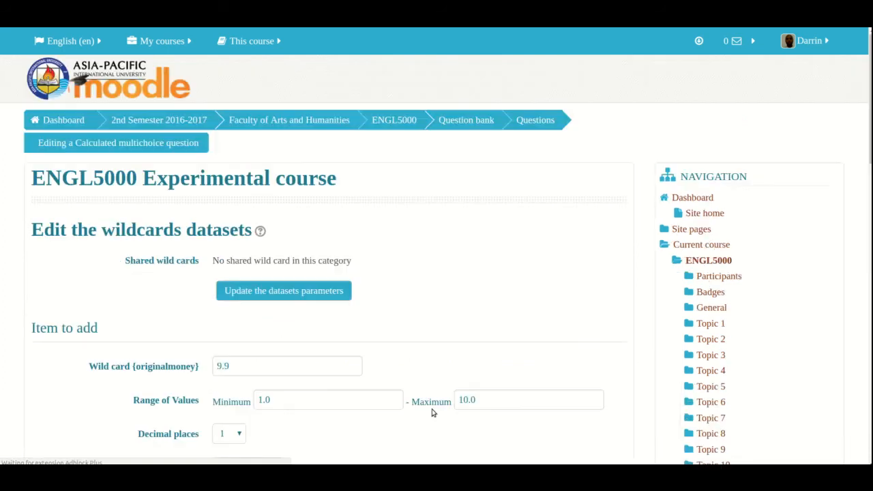
- Set originalmoney's maximum to 100.0 with 2 decimal places
{"action": "scroll", "scroll_direction": "down", "scroll_amount": 3}
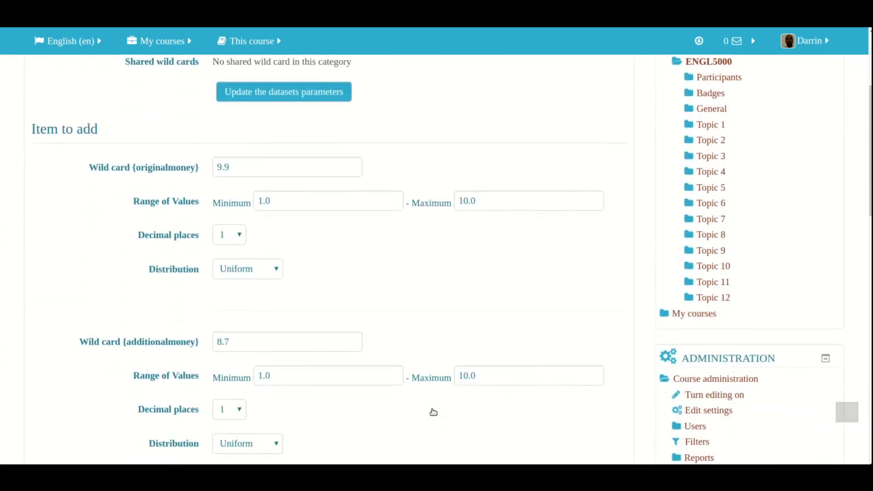
{"action": "scroll", "scroll_direction": "down", "scroll_amount": 3}
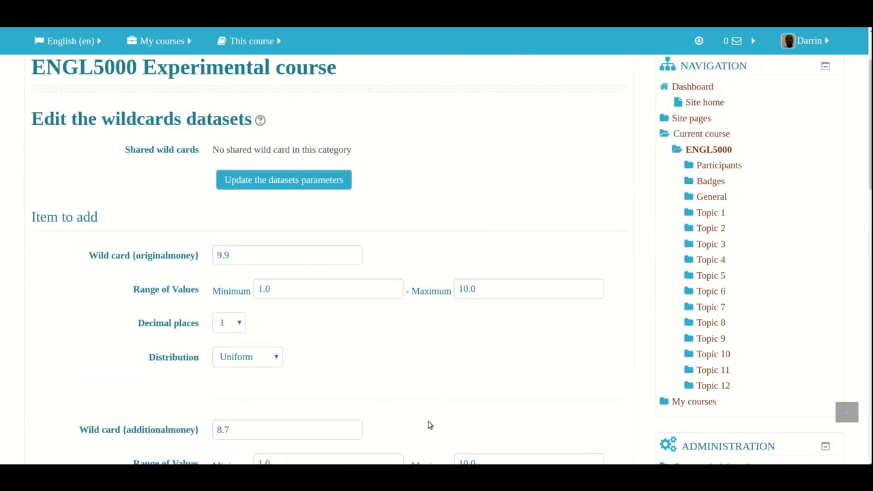
{"action": "scroll", "scroll_direction": "down", "scroll_amount": 3}
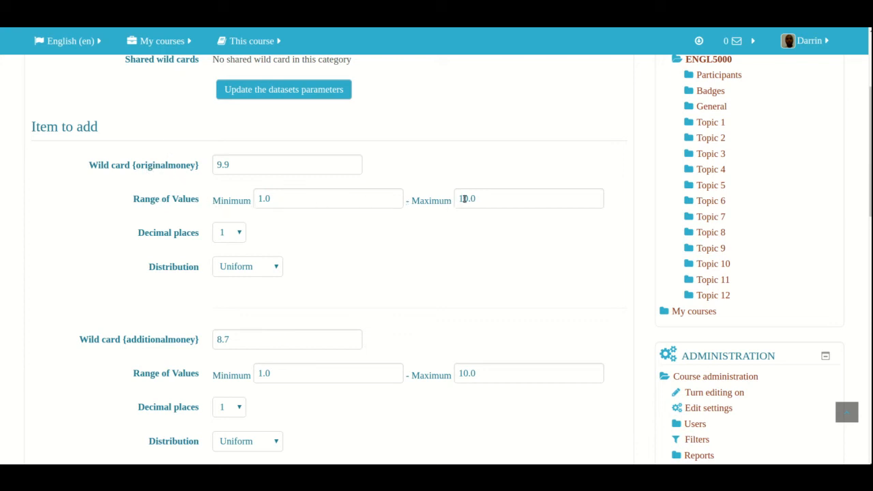
{"action": "type", "text": "100.0"}
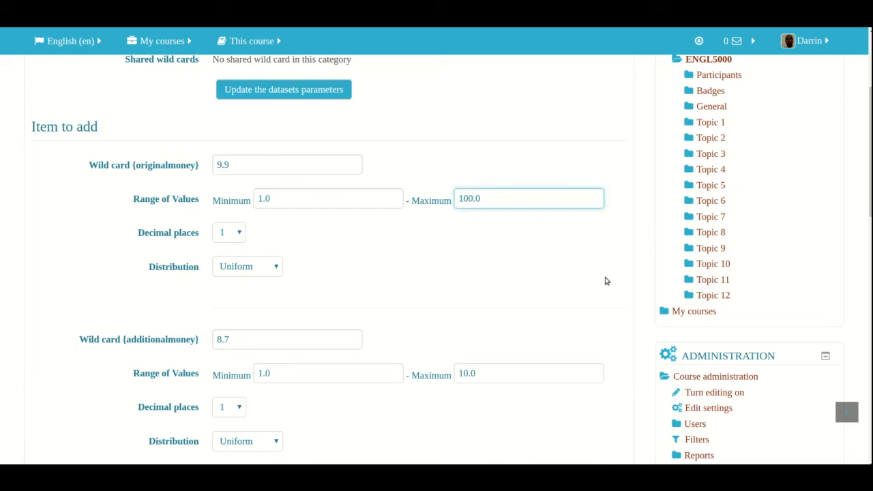
{"action": "scroll", "scroll_direction": "down", "scroll_amount": 3}
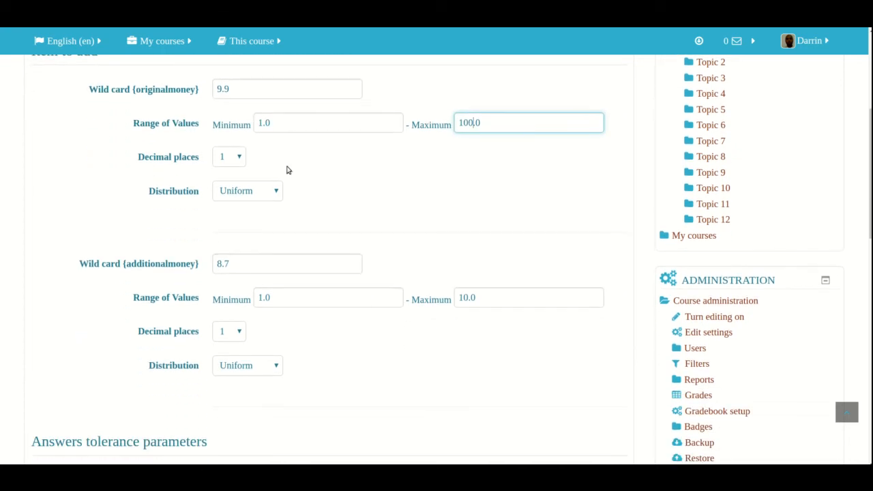
{"action": "left_click", "coordinate": [229, 157]}
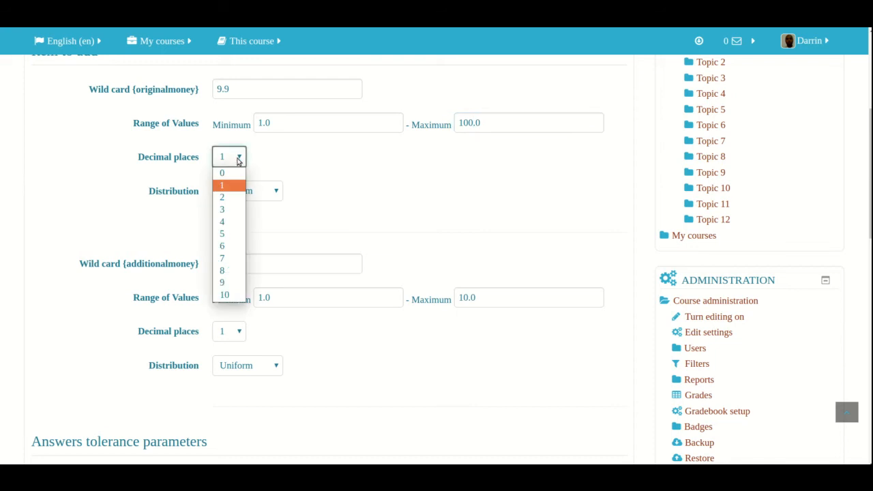
{"action": "left_click", "coordinate": [221, 196]}
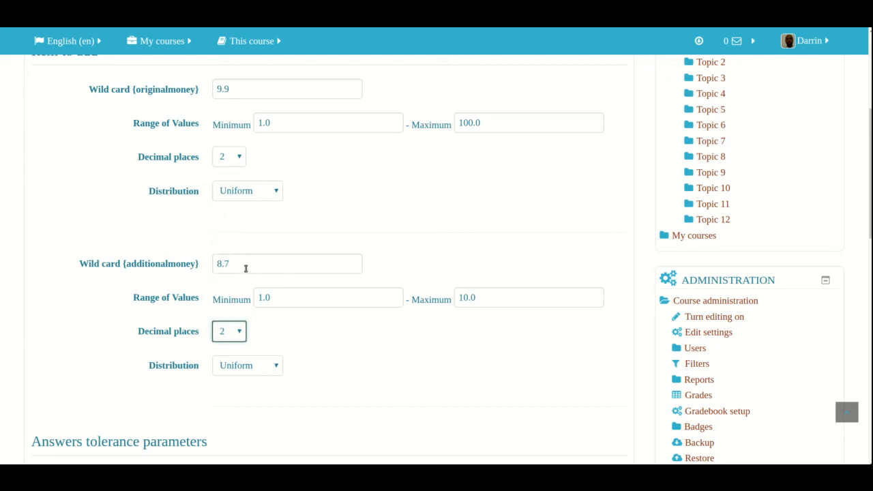
{"action": "mouse_move", "coordinate": [478, 282]}
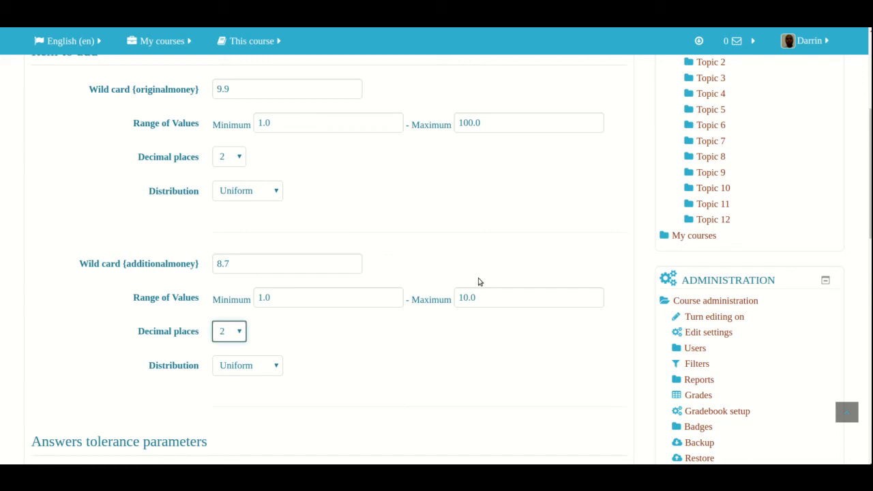
- Set additionalmoney's maximum to 40.0 and keep the distribution Uniform
{"action": "left_click", "coordinate": [529, 297]}
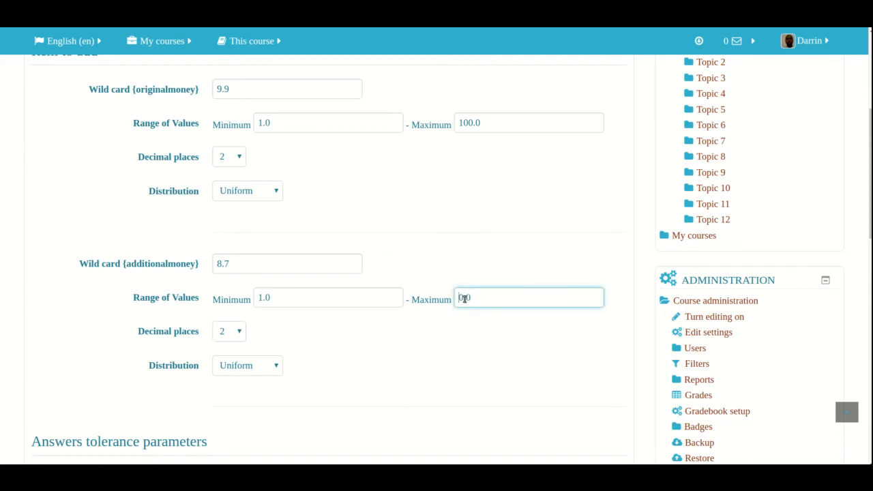
{"action": "type", "text": "400.0"}
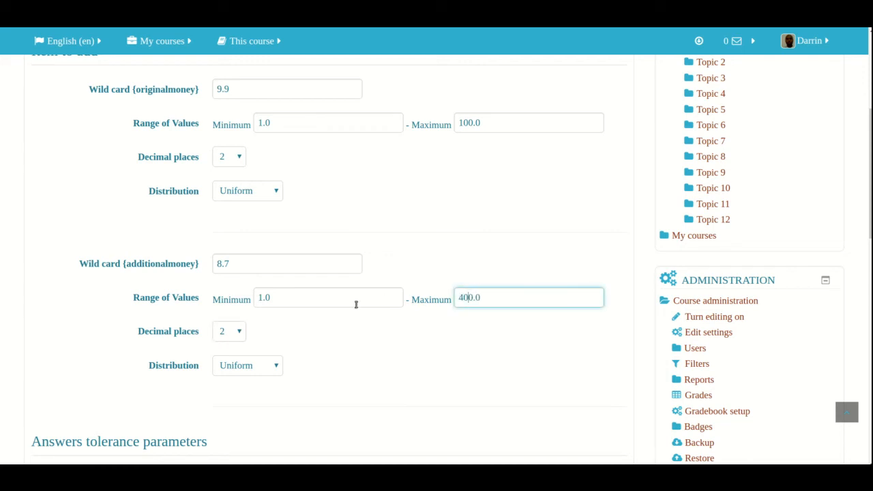
{"action": "key", "text": "Backspace"}
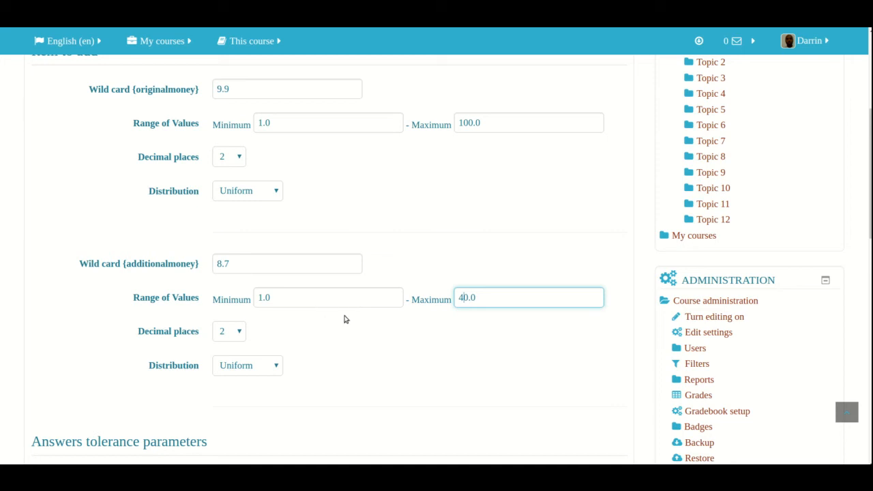
{"action": "scroll", "scroll_direction": "down", "scroll_amount": 3}
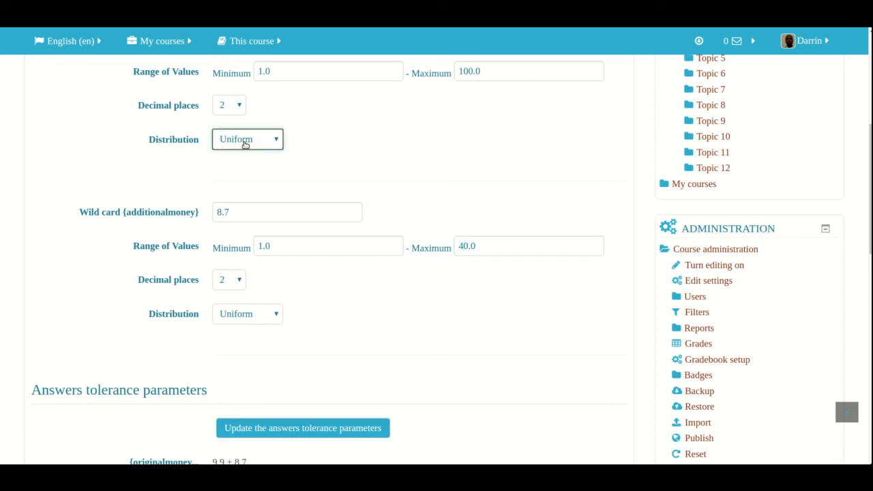
{"action": "mouse_move", "coordinate": [247, 314]}
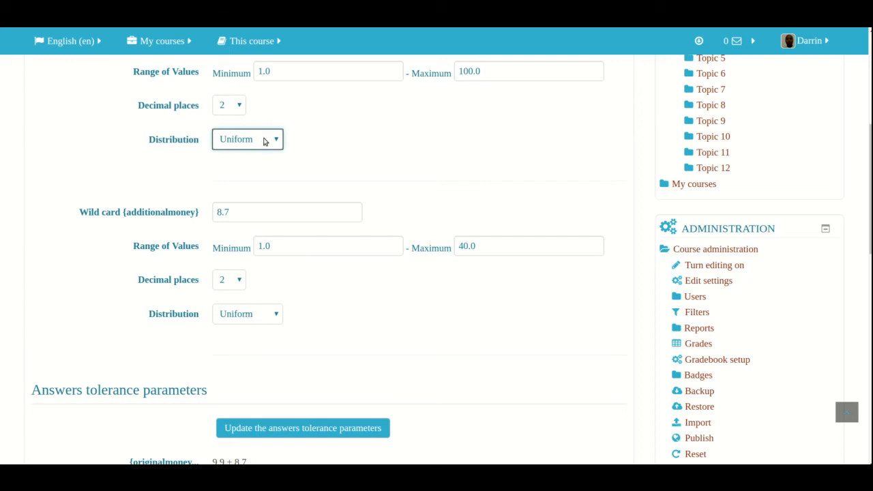
{"action": "left_click", "coordinate": [248, 140]}
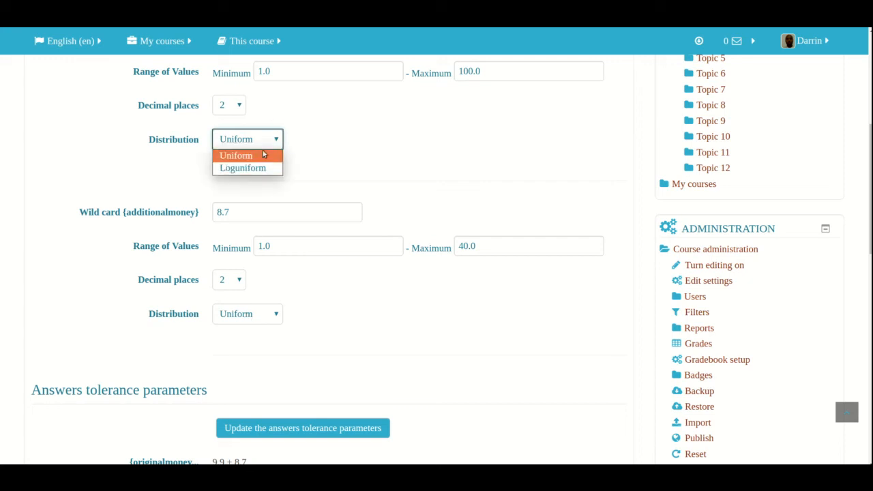
{"action": "left_click", "coordinate": [235, 156]}
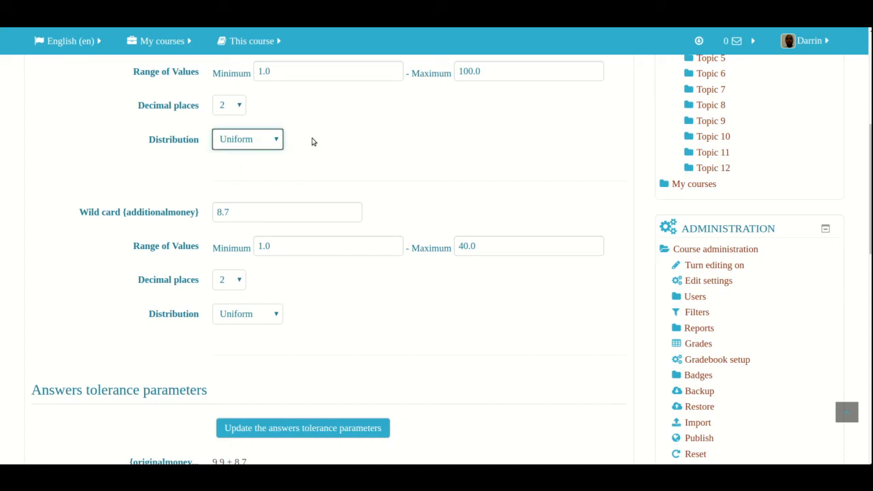
{"action": "scroll", "scroll_direction": "down", "scroll_amount": 3}
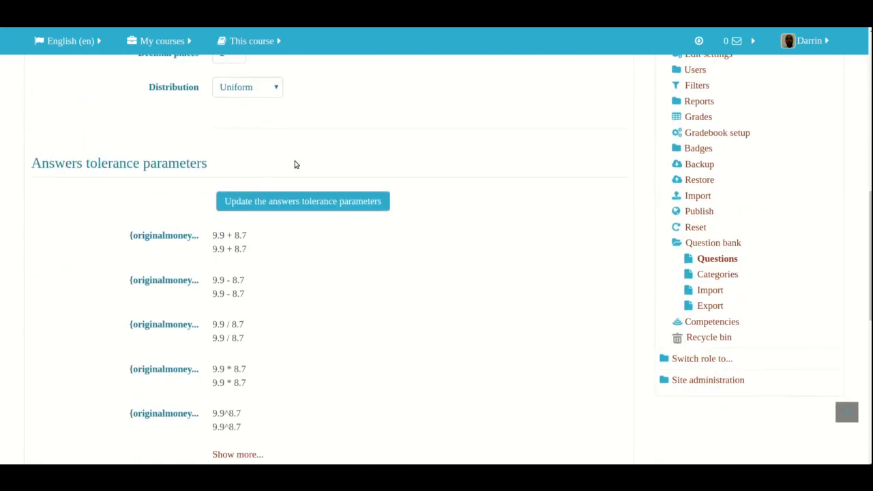
{"action": "scroll", "scroll_direction": "down", "scroll_amount": 3}
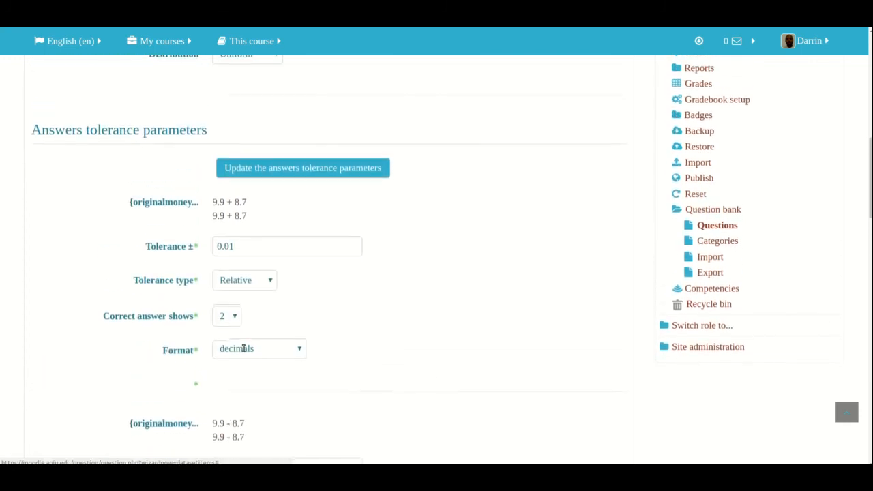
{"action": "scroll", "scroll_direction": "down", "scroll_amount": 3}
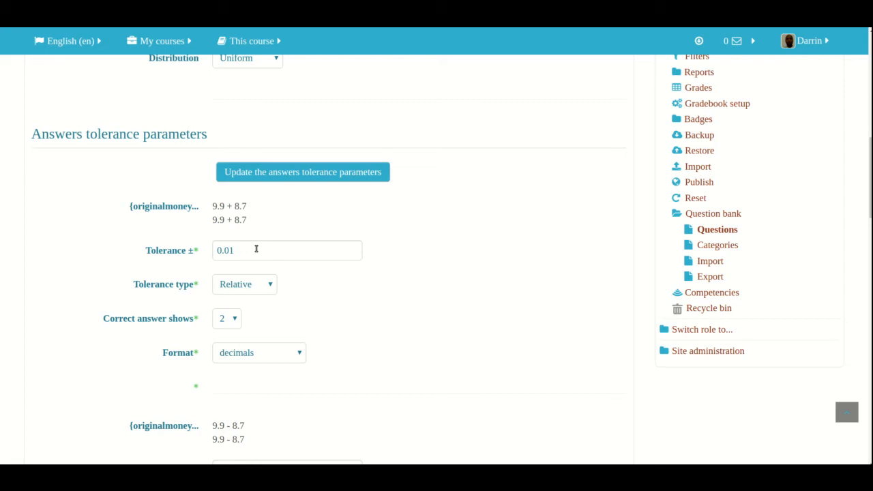
{"action": "scroll", "scroll_direction": "down", "scroll_amount": 3}
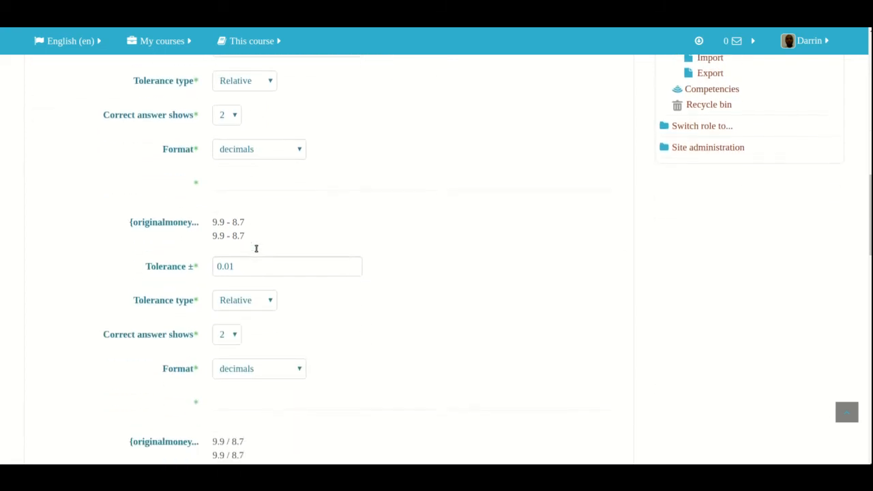
{"action": "scroll", "scroll_direction": "down", "scroll_amount": 3}
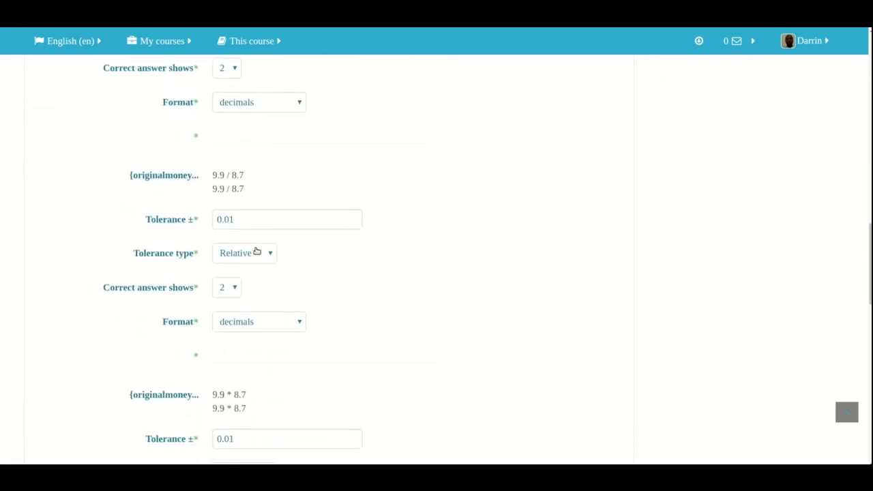
{"action": "scroll", "scroll_direction": "down", "scroll_amount": 3}
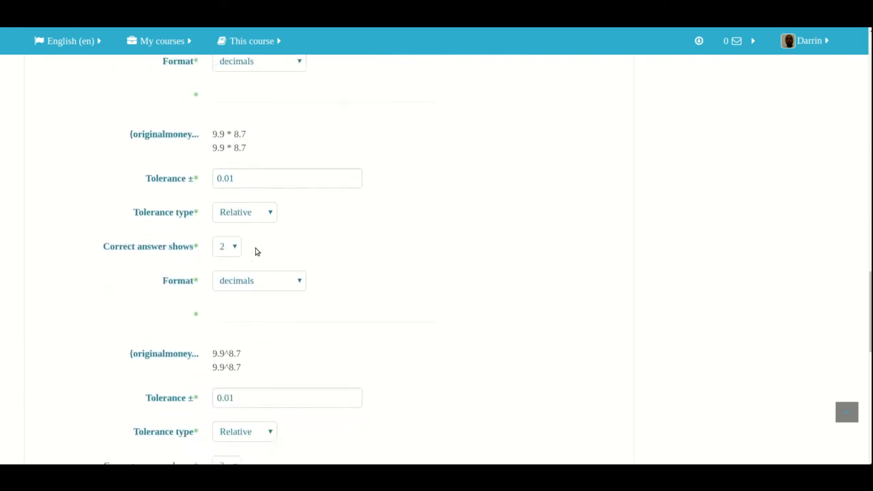
{"action": "scroll", "scroll_direction": "down", "scroll_amount": 3}
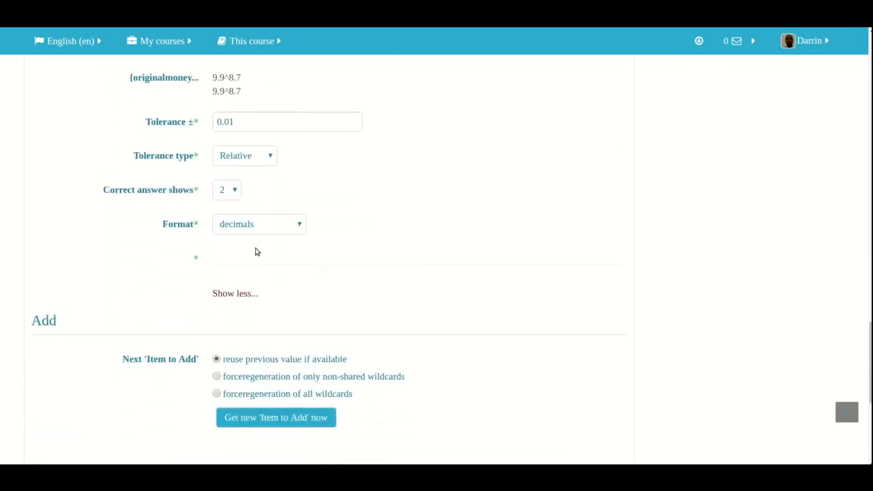
{"action": "scroll", "scroll_direction": "down", "scroll_amount": 3}
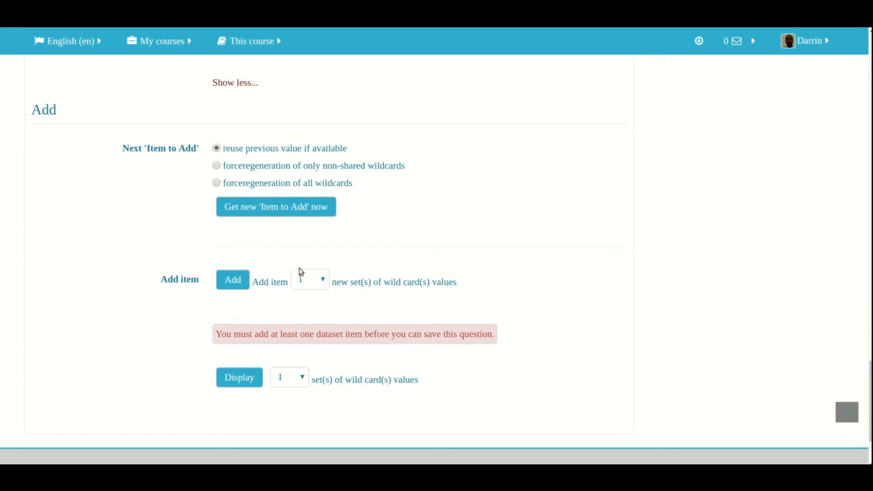
{"action": "left_click", "coordinate": [309, 279]}
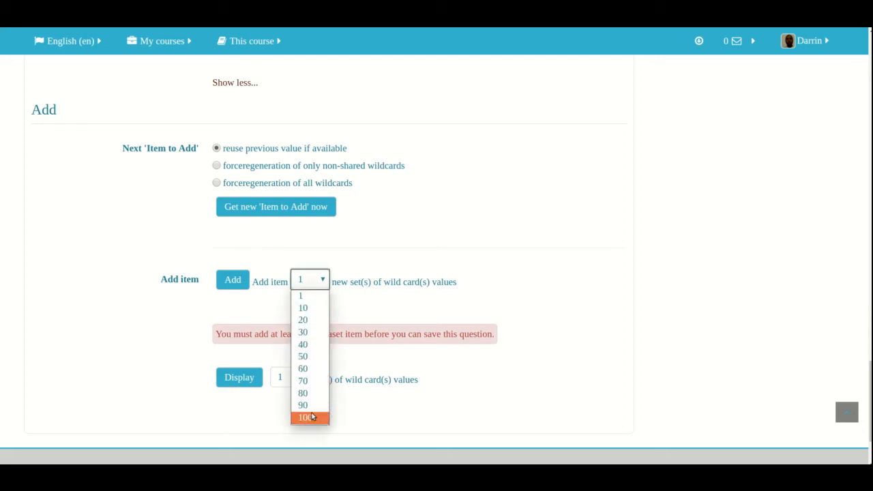
{"action": "left_click", "coordinate": [303, 417]}
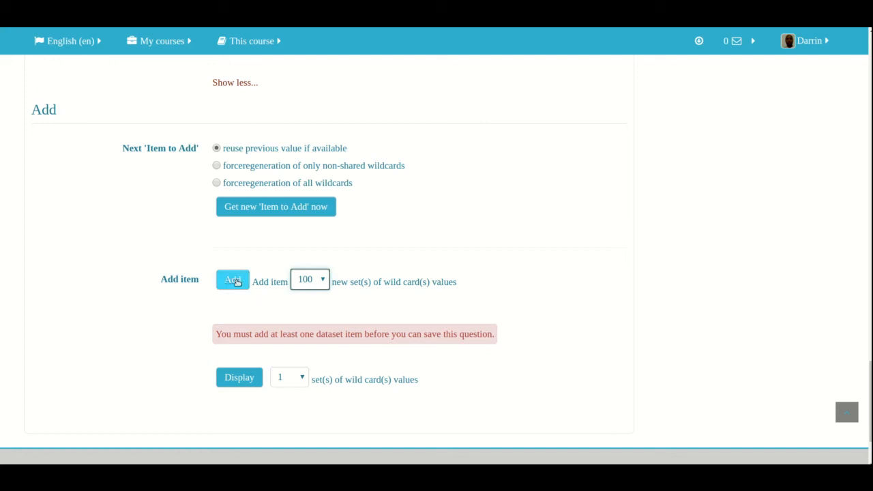
{"action": "left_click", "coordinate": [232, 280]}
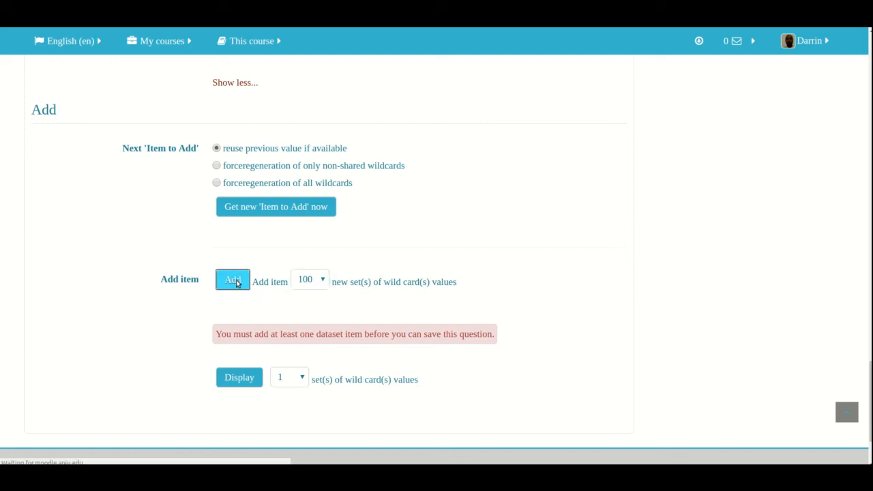
{"action": "left_click", "coordinate": [232, 281]}
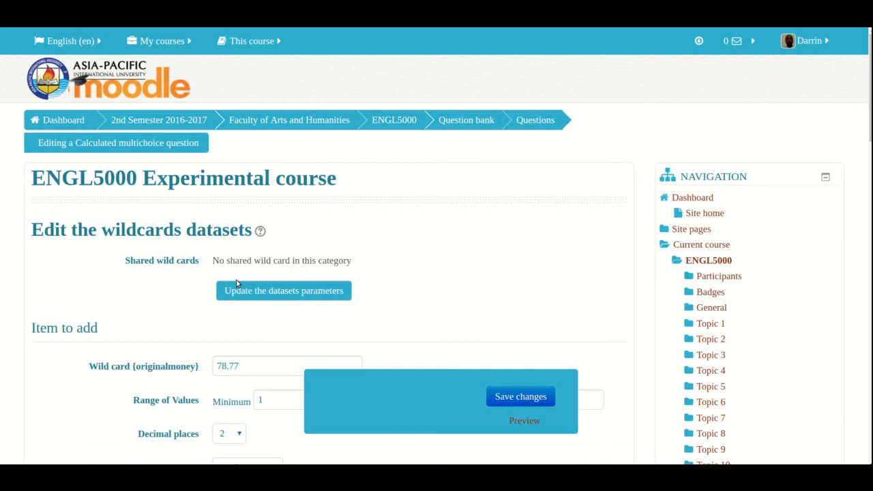
{"action": "scroll", "scroll_direction": "down", "scroll_amount": 3}
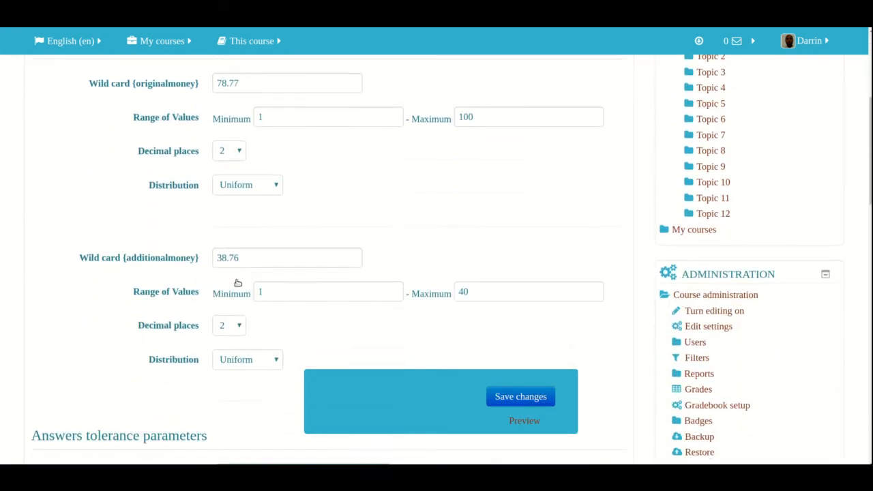
{"action": "scroll", "scroll_direction": "down", "scroll_amount": 3}
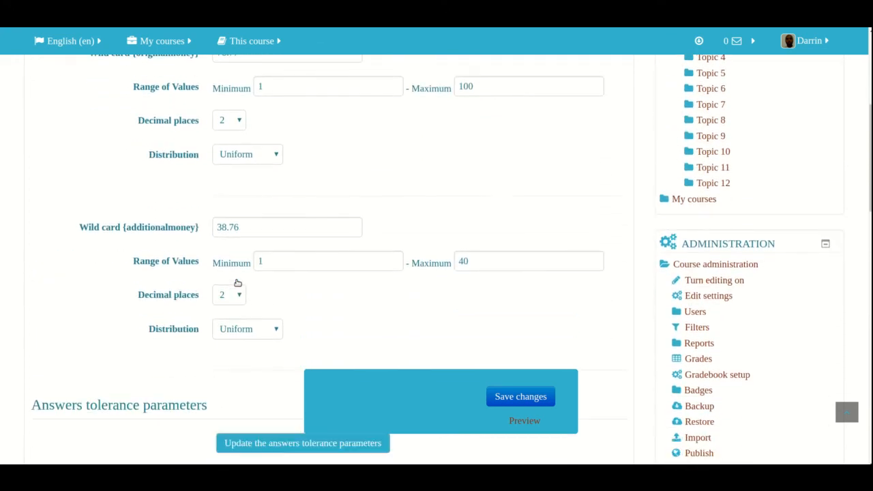
{"action": "scroll", "scroll_direction": "down", "scroll_amount": 3}
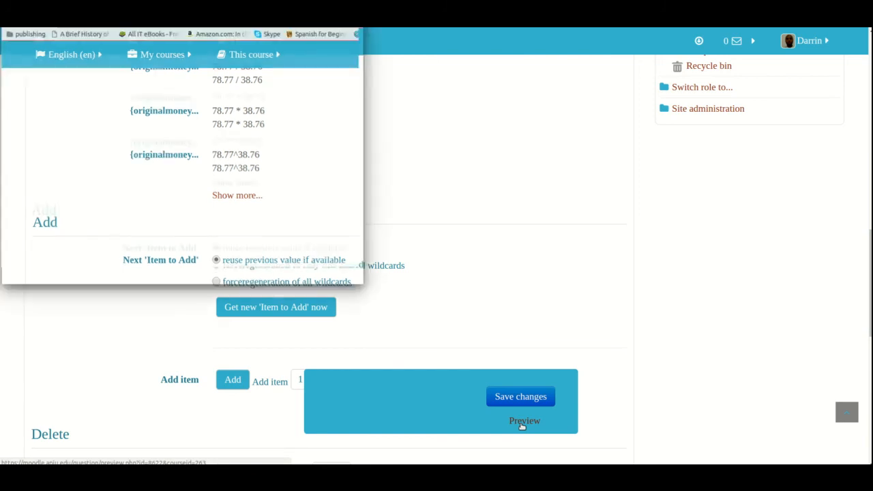
- Preview Money addition, restart it twice for new random amounts, then close the preview
{"action": "left_click", "coordinate": [524, 420]}
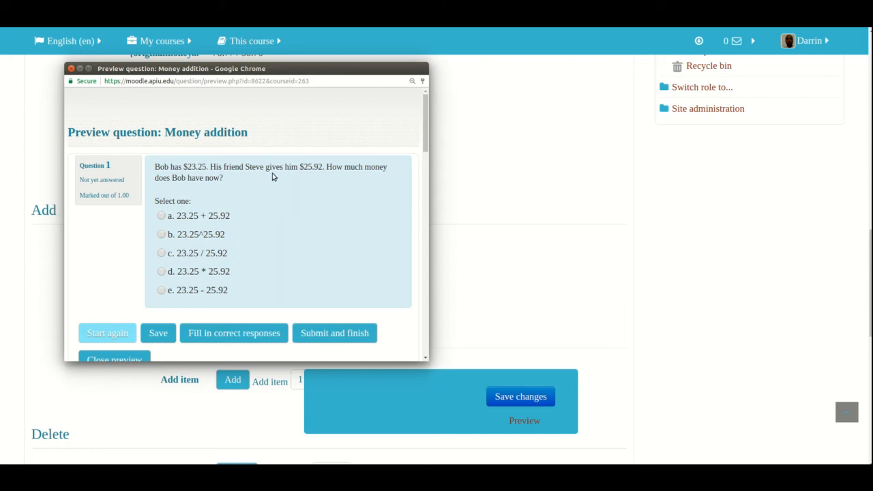
{"action": "mouse_move", "coordinate": [352, 179]}
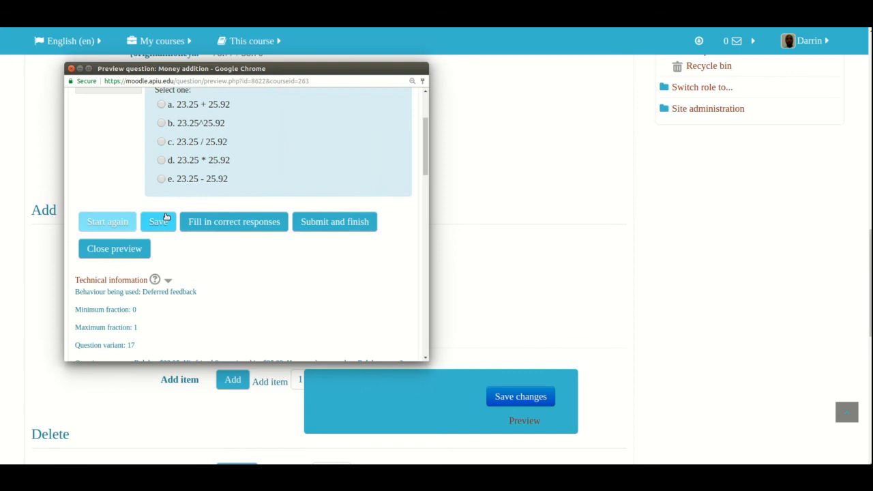
{"action": "scroll", "scroll_direction": "down", "scroll_amount": 3}
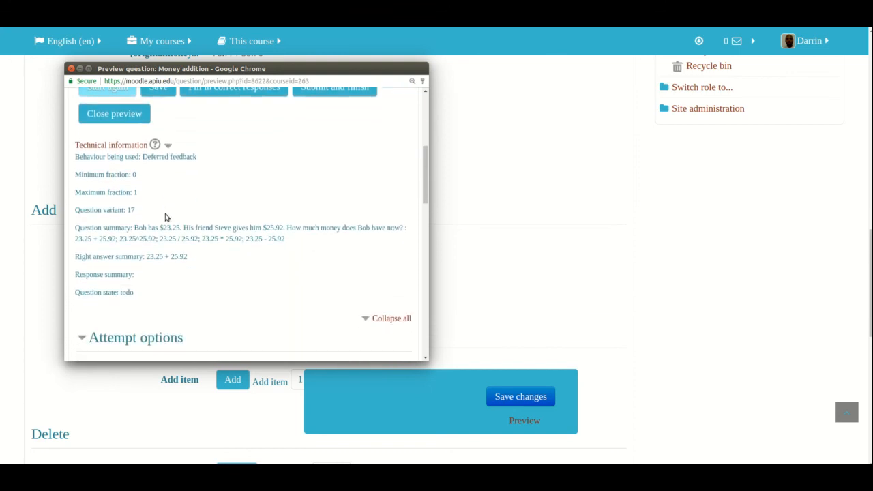
{"action": "scroll", "scroll_direction": "down", "scroll_amount": 3}
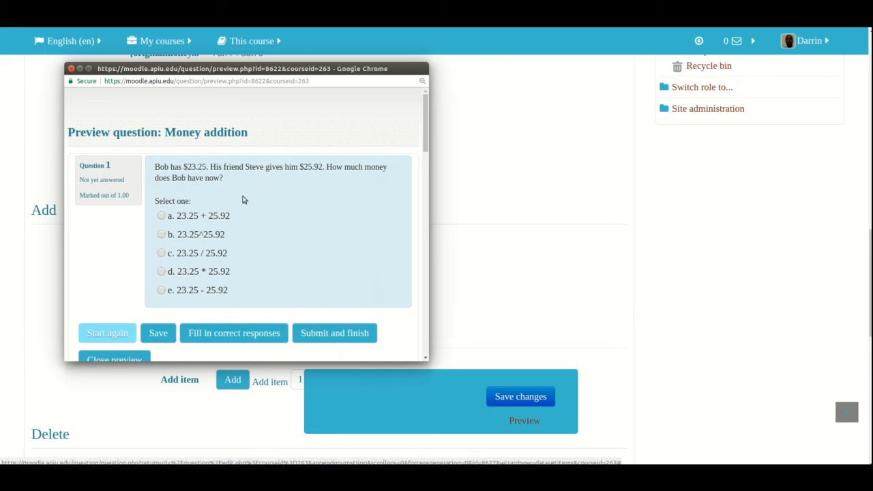
{"action": "left_click", "coordinate": [106, 333]}
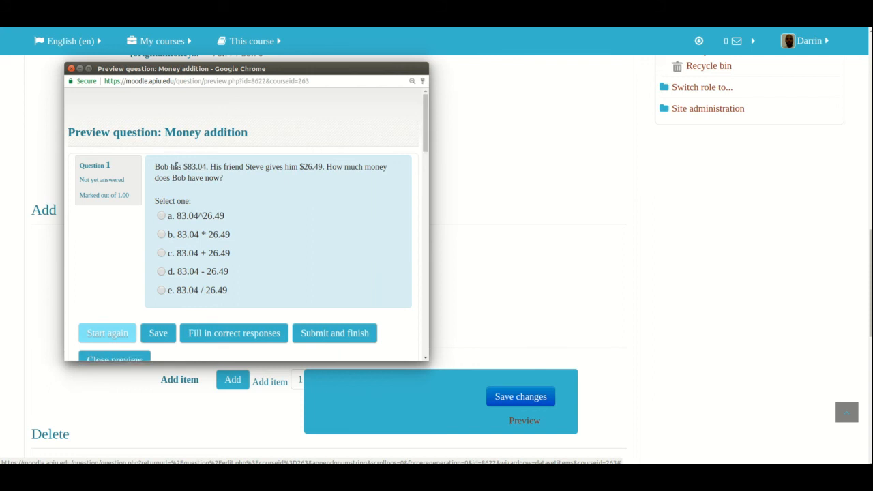
{"action": "mouse_move", "coordinate": [326, 169]}
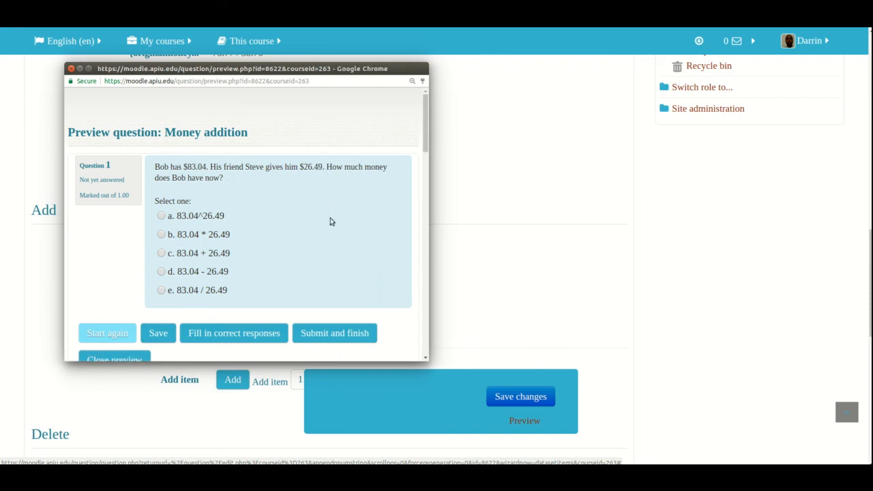
{"action": "left_click", "coordinate": [106, 333]}
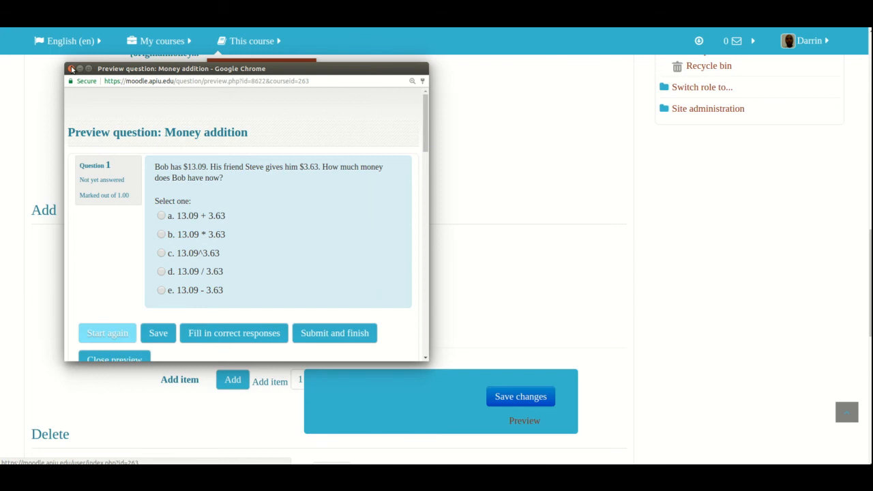
{"action": "left_click", "coordinate": [71, 68]}
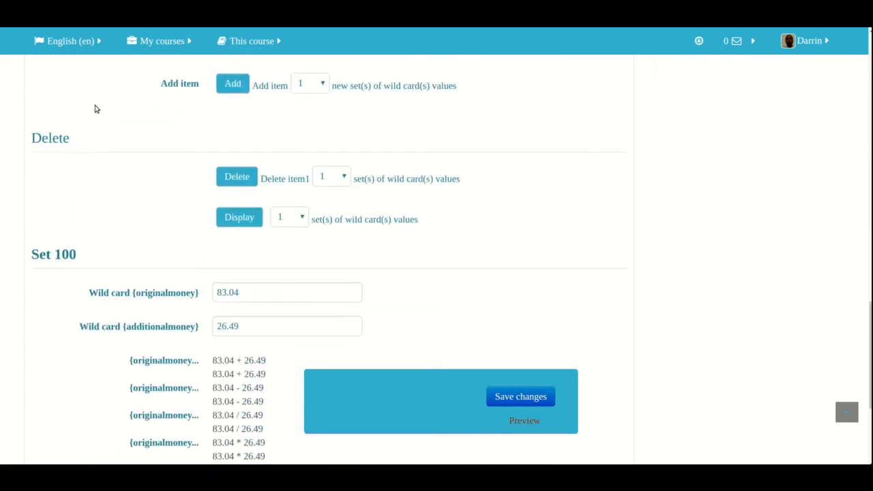
- Display all 100 wildcard dataset sets and scroll through their values and formula results
{"action": "scroll", "scroll_direction": "down", "scroll_amount": 3}
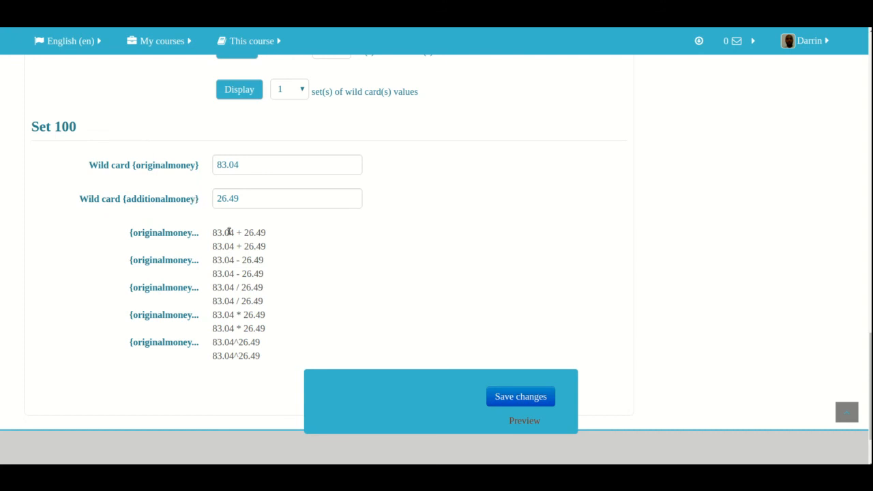
{"action": "scroll", "scroll_direction": "up", "scroll_amount": 3}
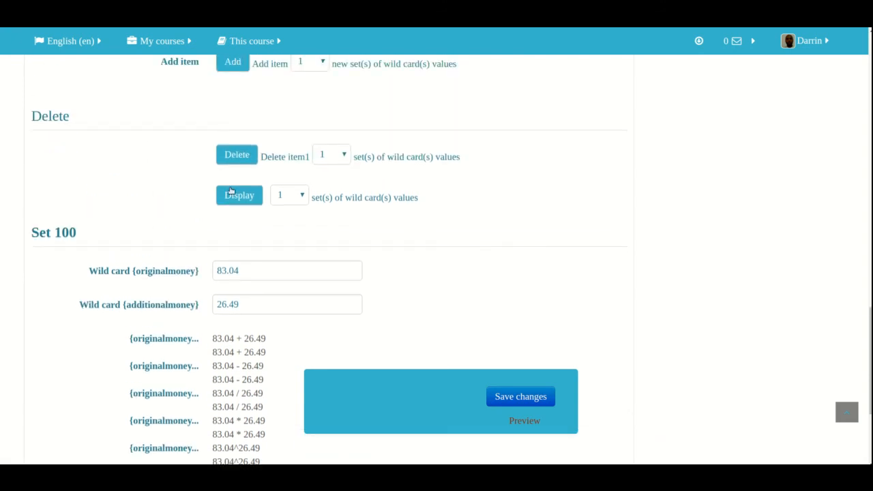
{"action": "left_click", "coordinate": [289, 195]}
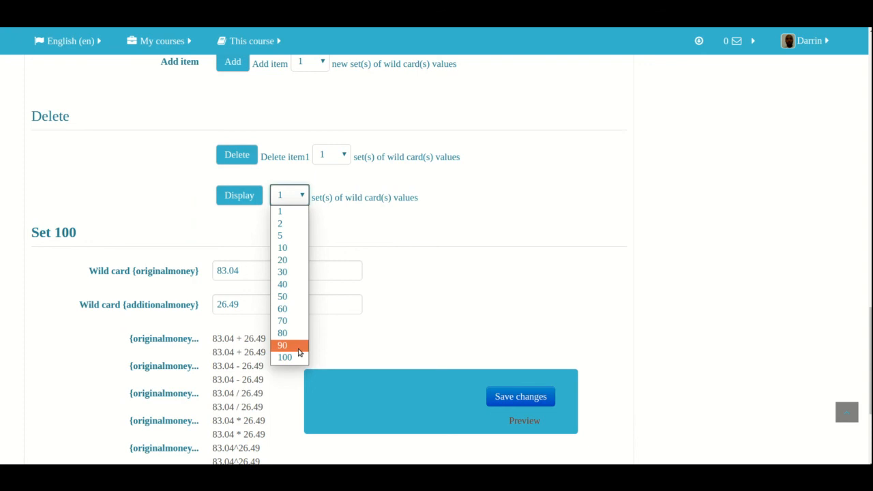
{"action": "left_click", "coordinate": [284, 357]}
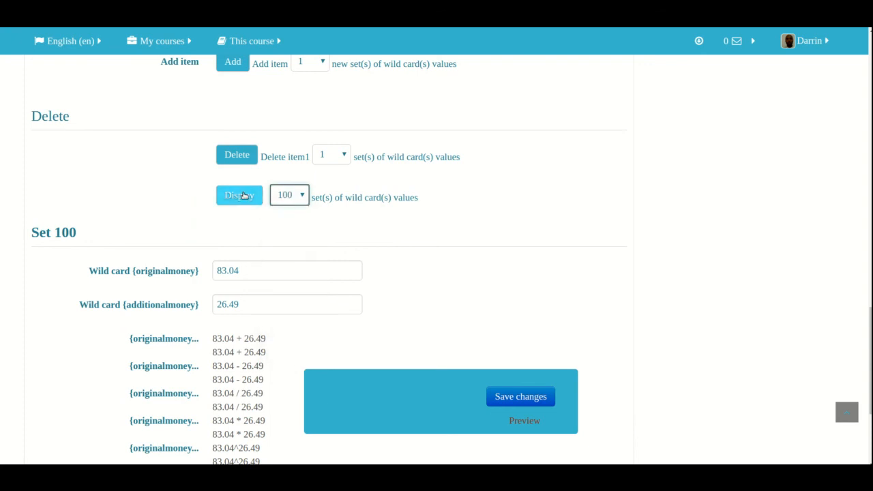
{"action": "left_click", "coordinate": [239, 195]}
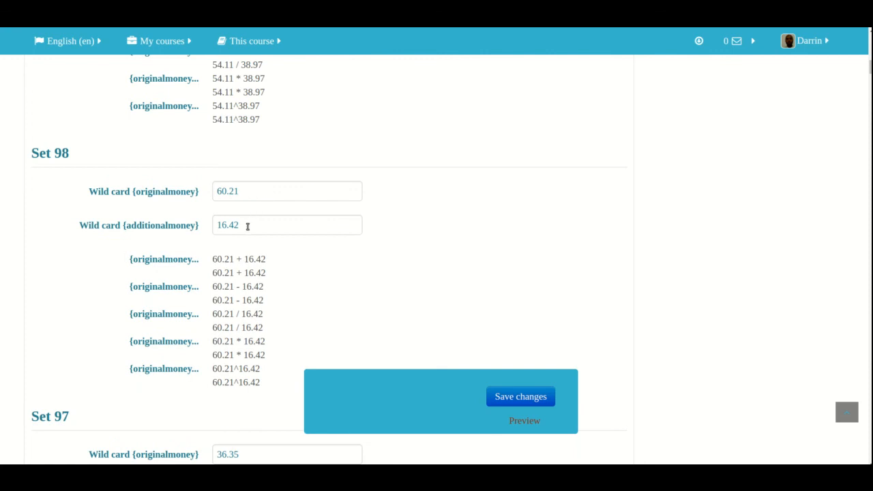
{"action": "scroll", "scroll_direction": "down", "scroll_amount": 3}
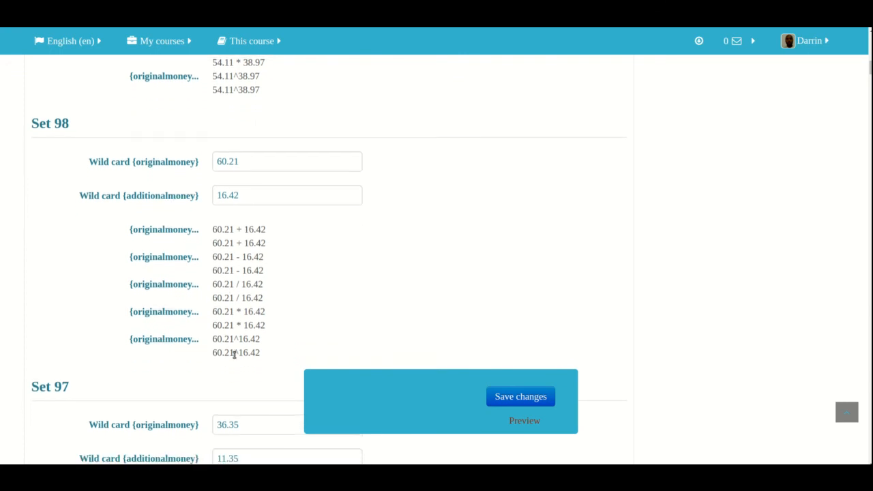
{"action": "scroll", "scroll_direction": "down", "scroll_amount": 3}
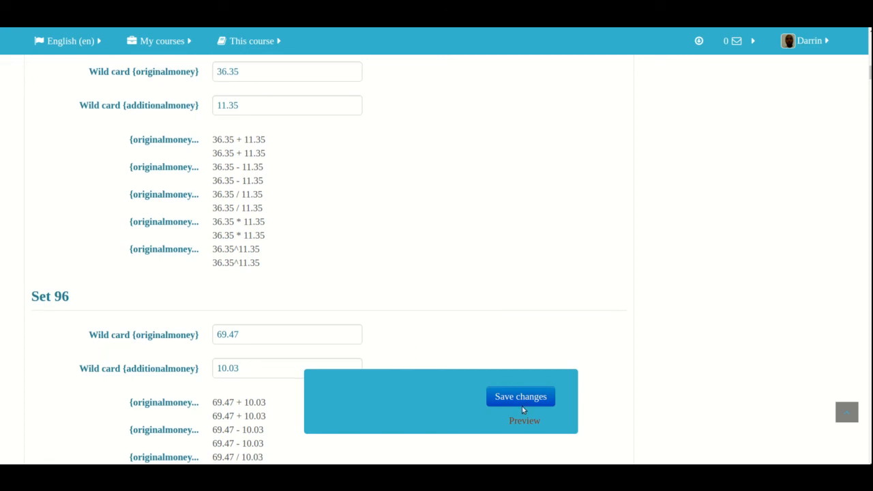
- Save the calculated question so Money addition appears in the ENGL5000 question bank beside Money subtraction
{"action": "left_click", "coordinate": [521, 395]}
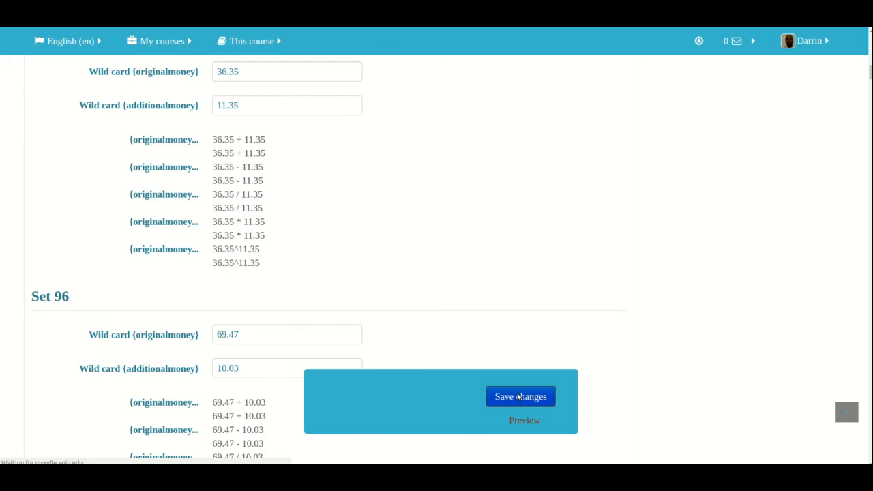
{"action": "left_click", "coordinate": [522, 396]}
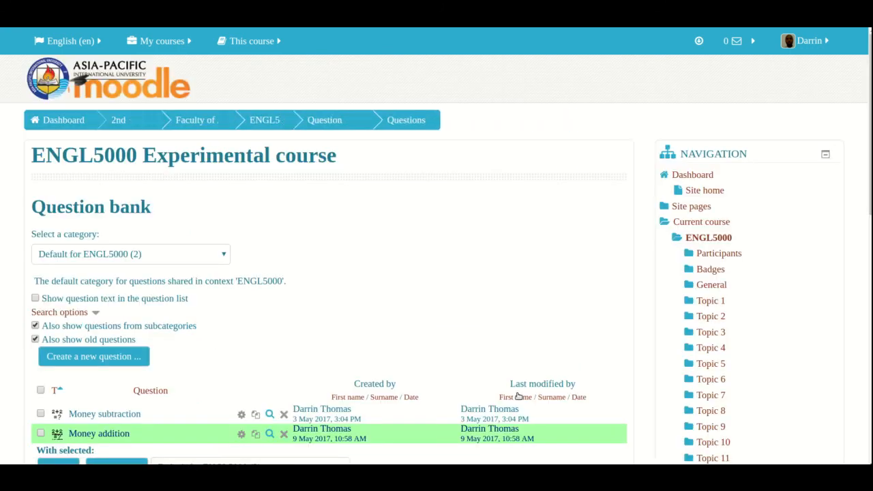
{"action": "scroll", "scroll_direction": "down", "scroll_amount": 3}
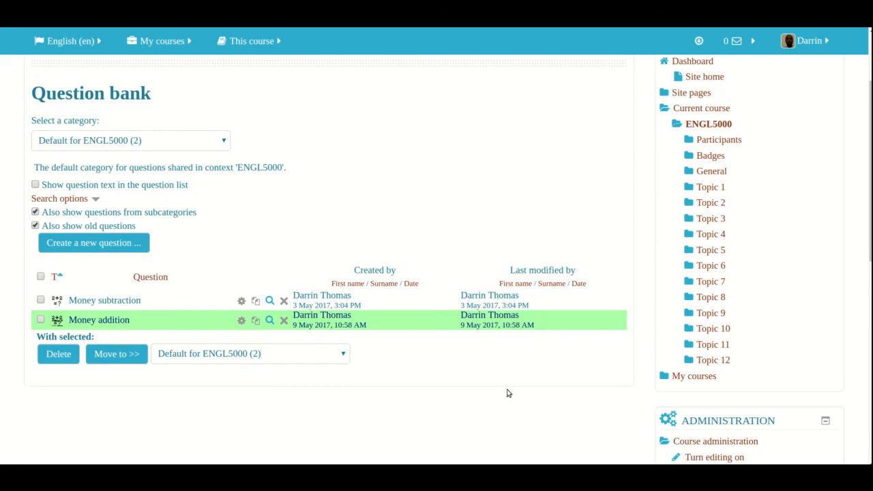
{"action": "mouse_move", "coordinate": [341, 326]}
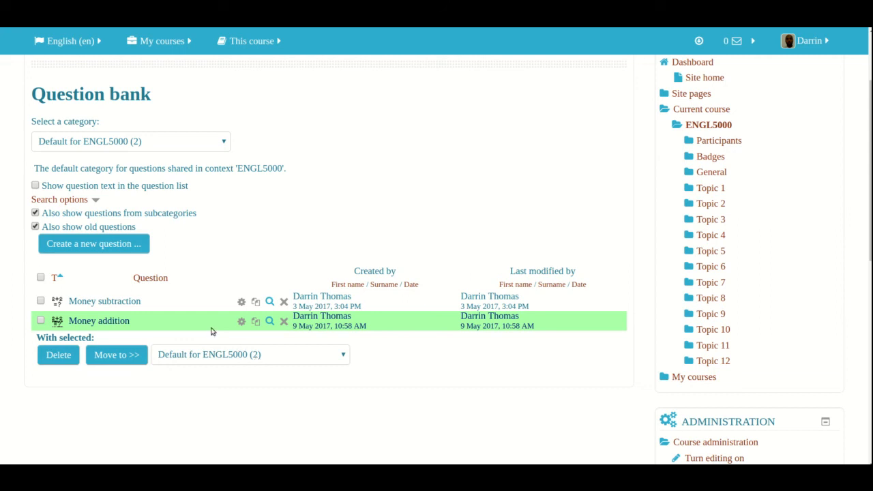
{"action": "mouse_move", "coordinate": [201, 402]}
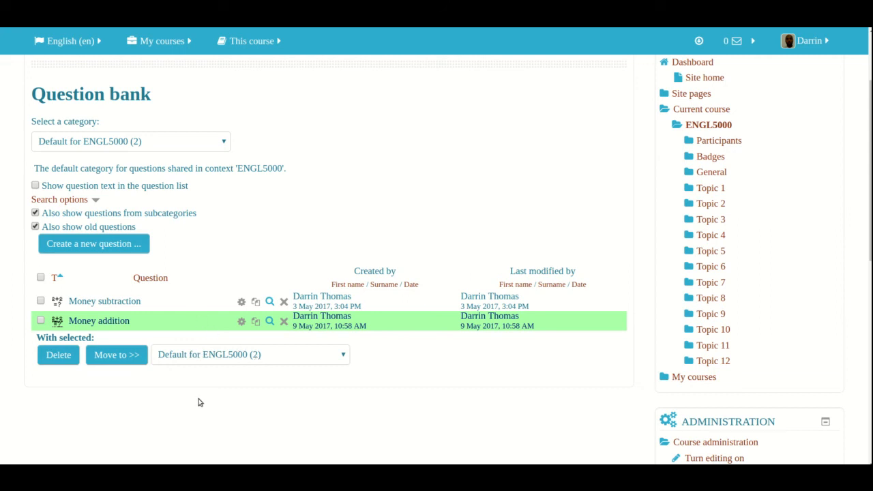